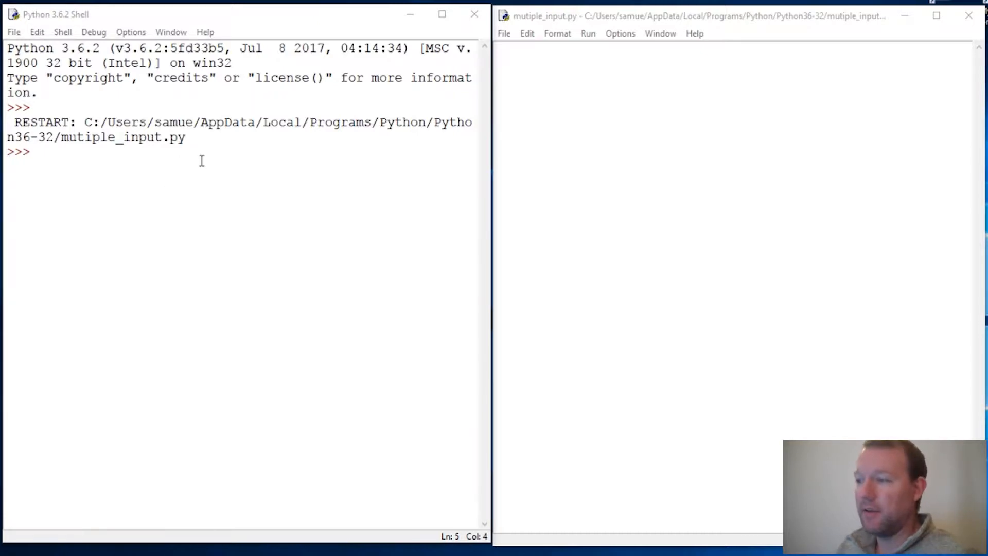
mouse_move(245, 165)
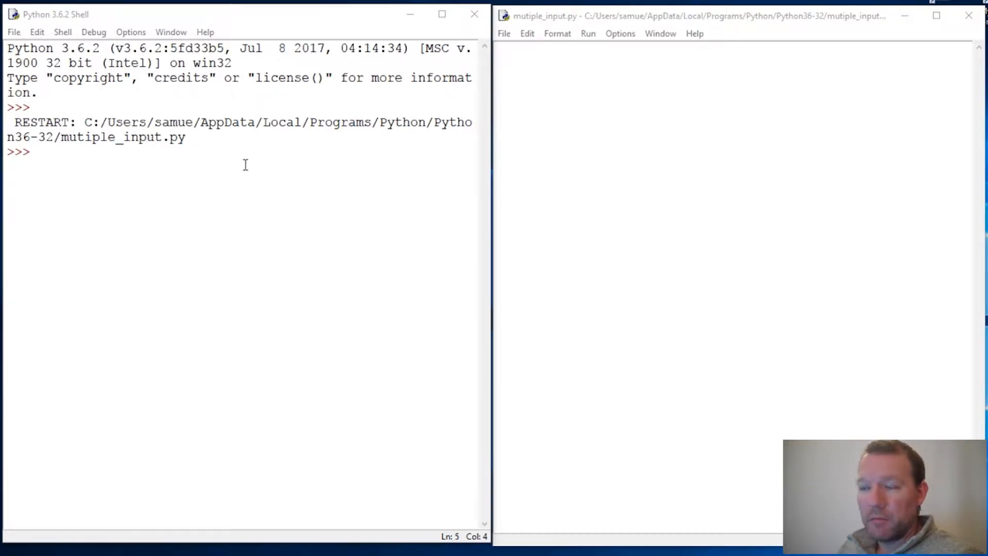
mouse_move(185, 172)
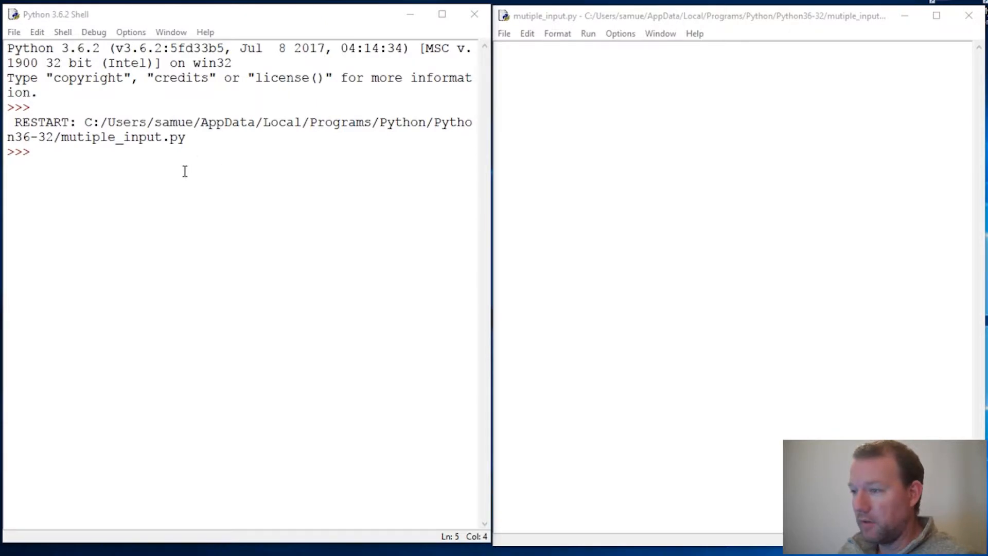
Run input() in the shell and enter sam.
text(i)
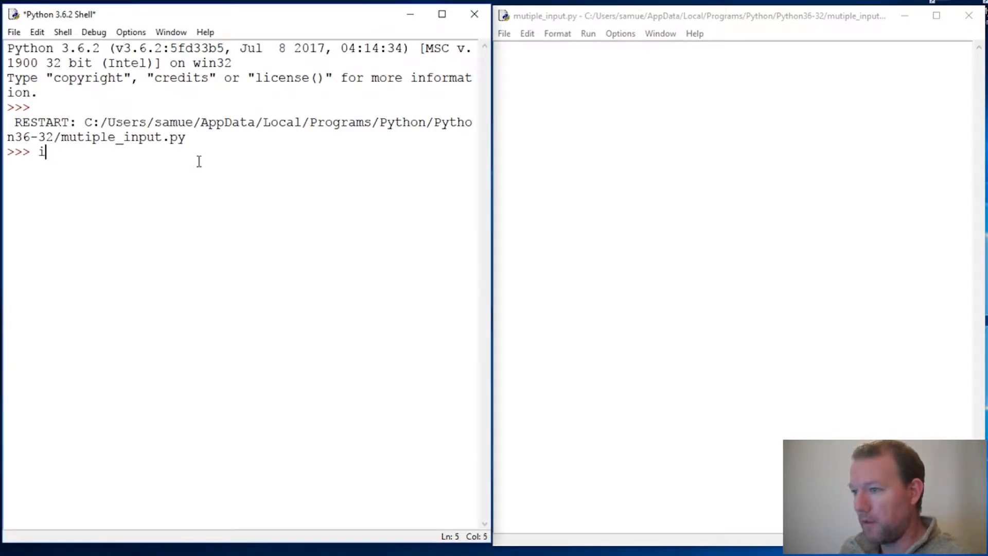
text(nput ()
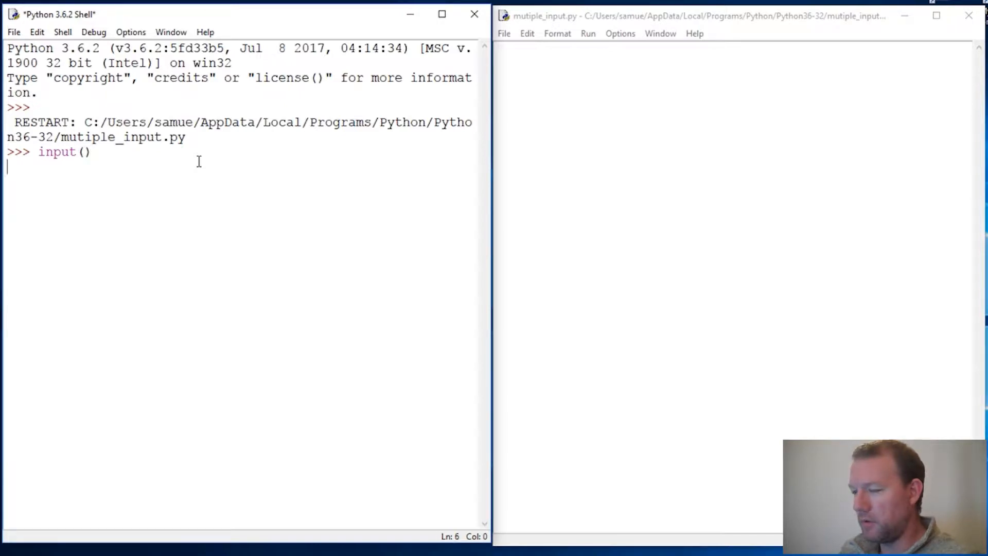
text(sam)
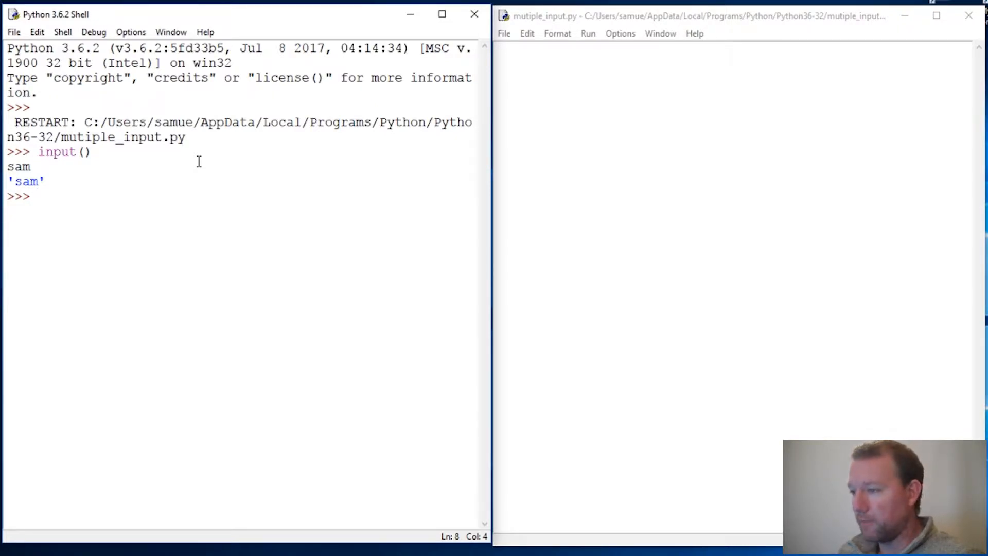
Store input("enter name: ") as name, enter Sam, and evaluate name.
text(name)
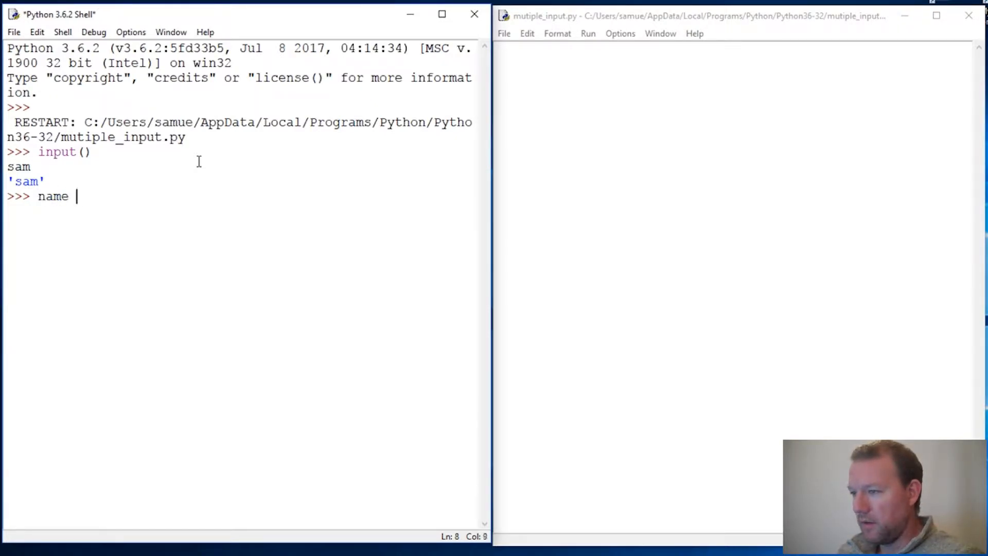
text(= input)
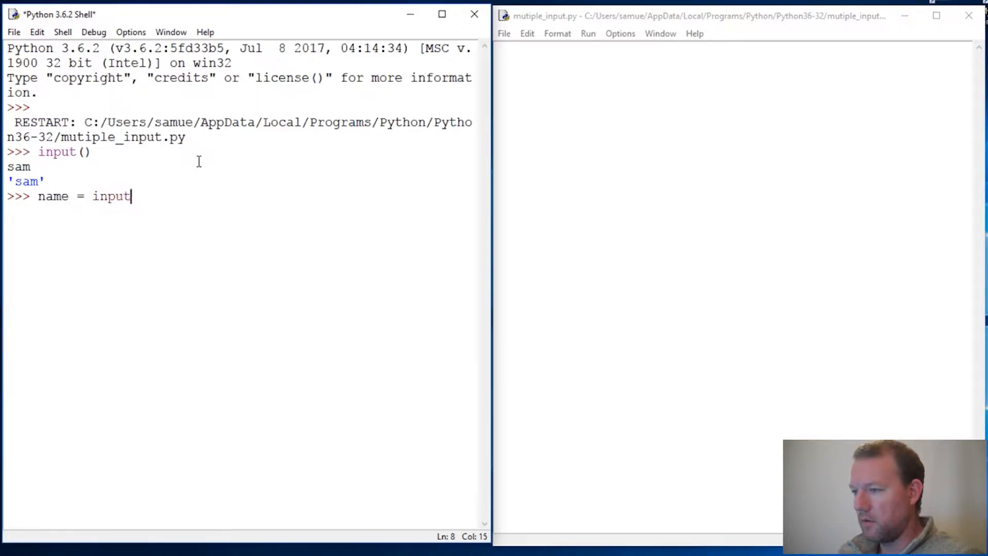
text(("enter)
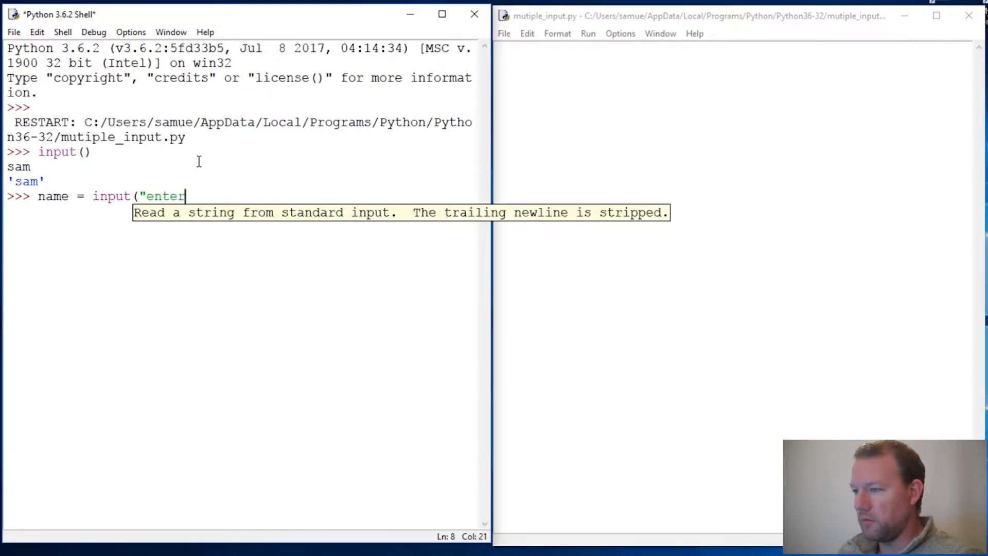
text(name)
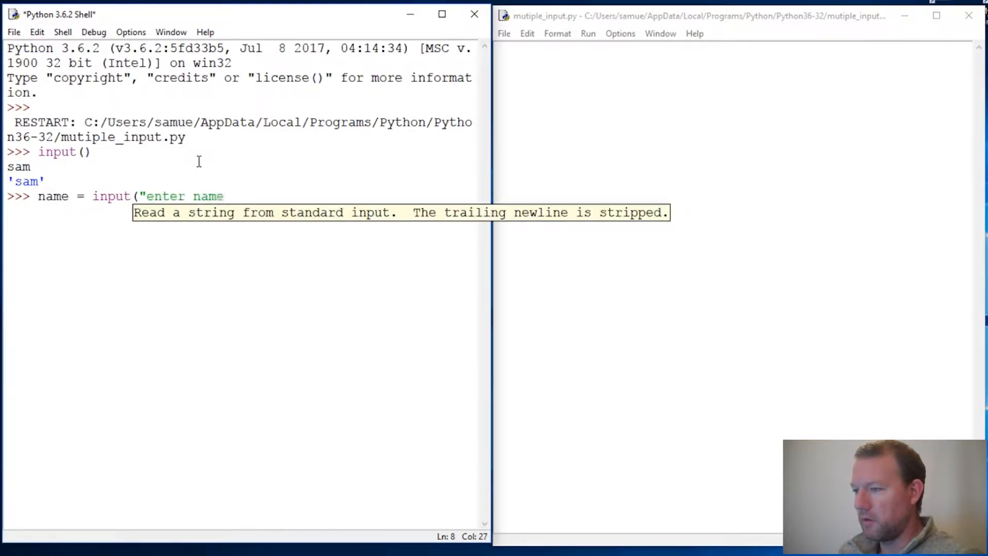
text(:)
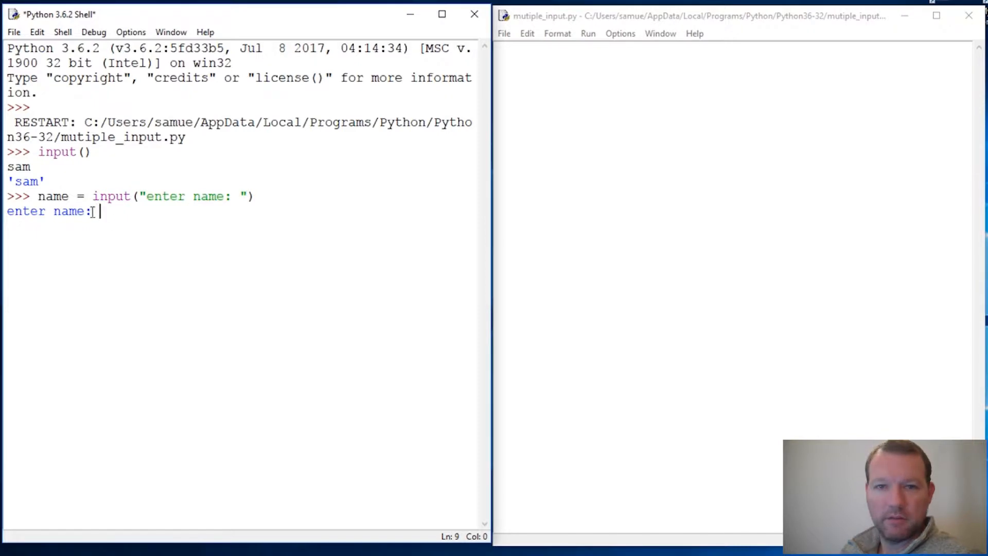
text(Sam)
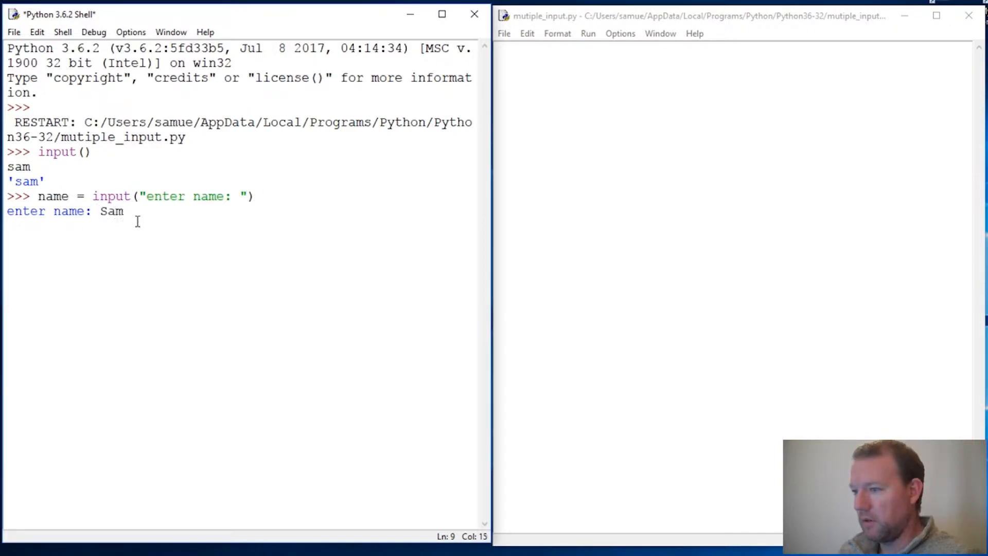
text(name)
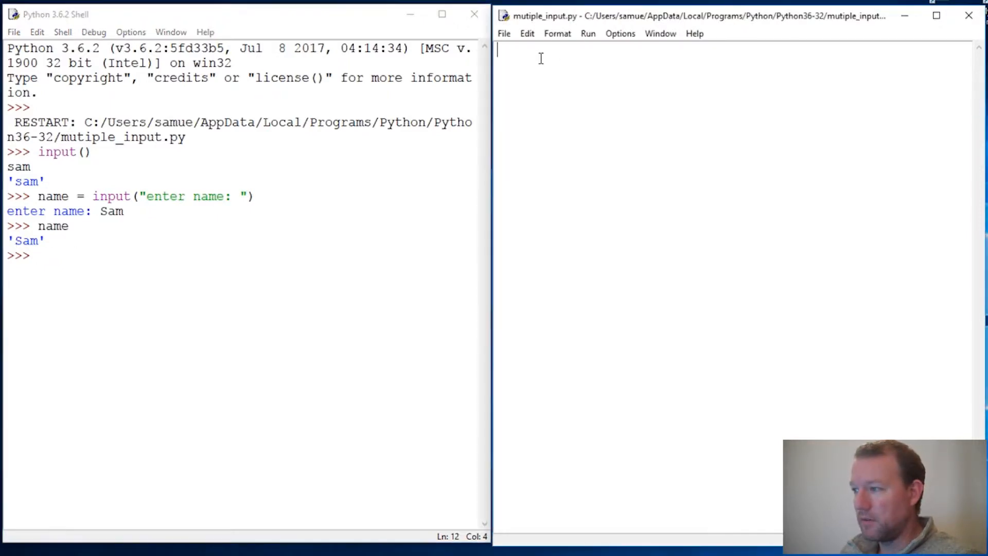
Write names = input() as the first line of mutiple_input.py.
text(name)
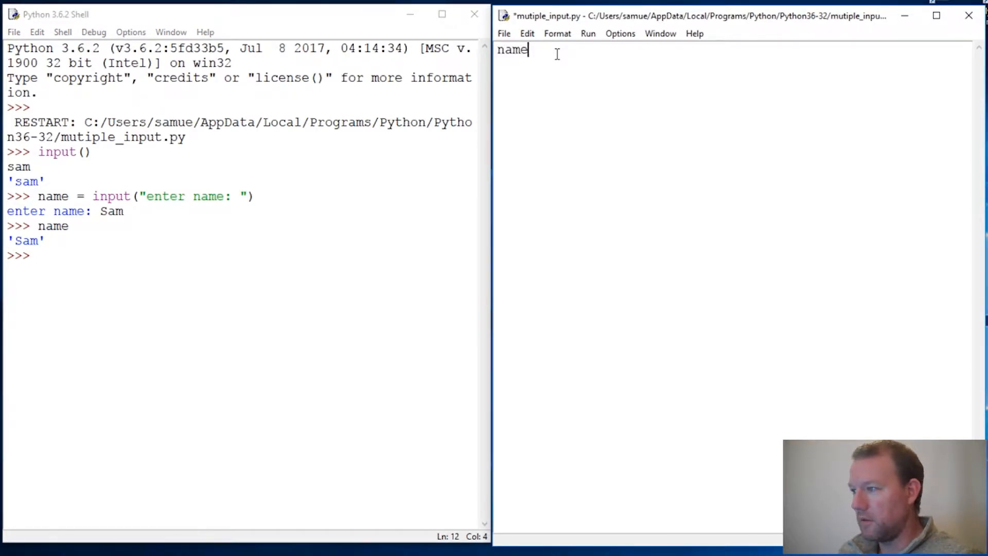
key(Backspace)
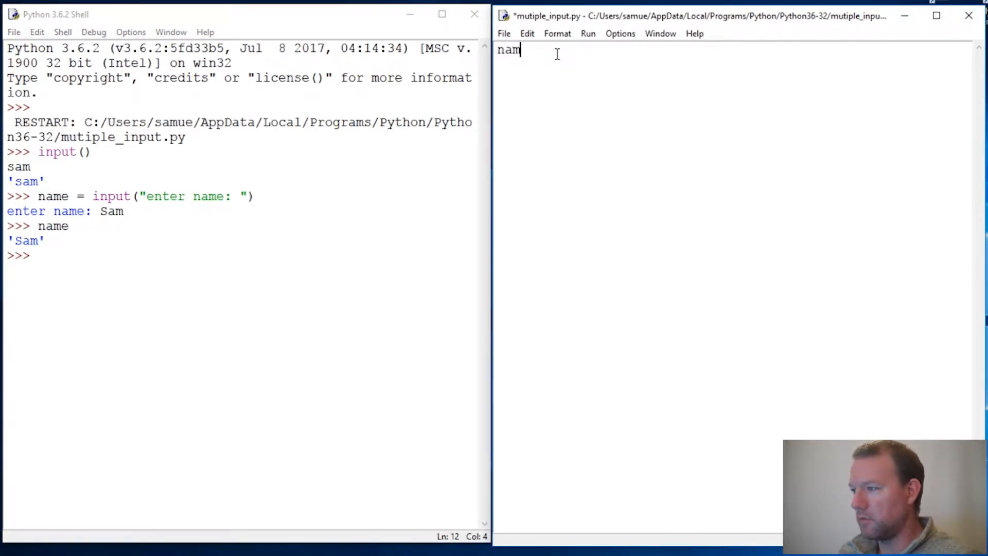
text(es)
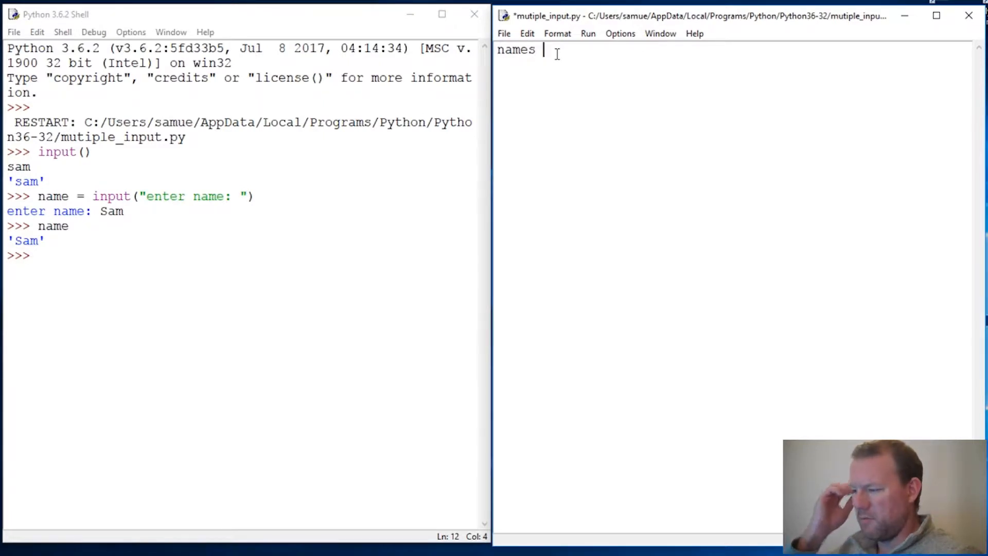
text(=)
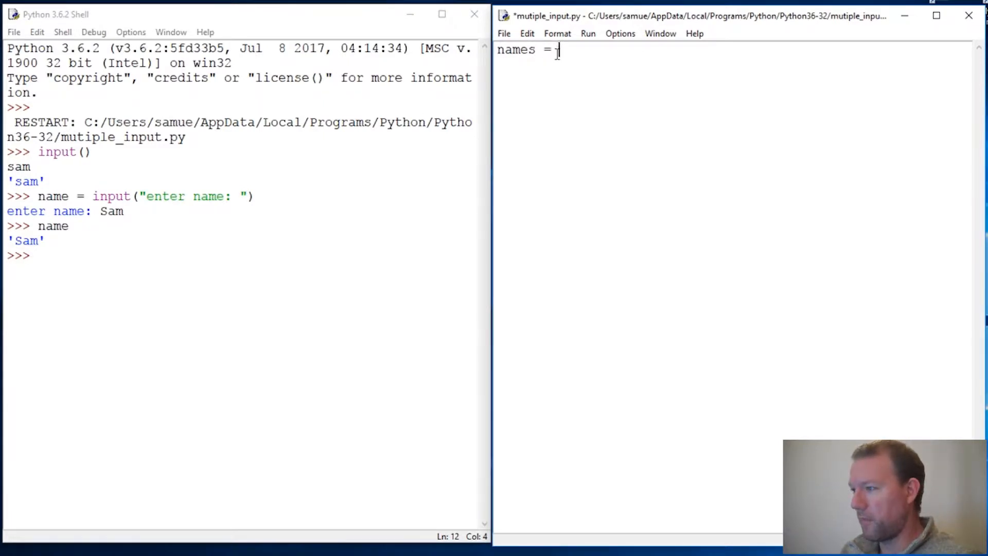
text(input()
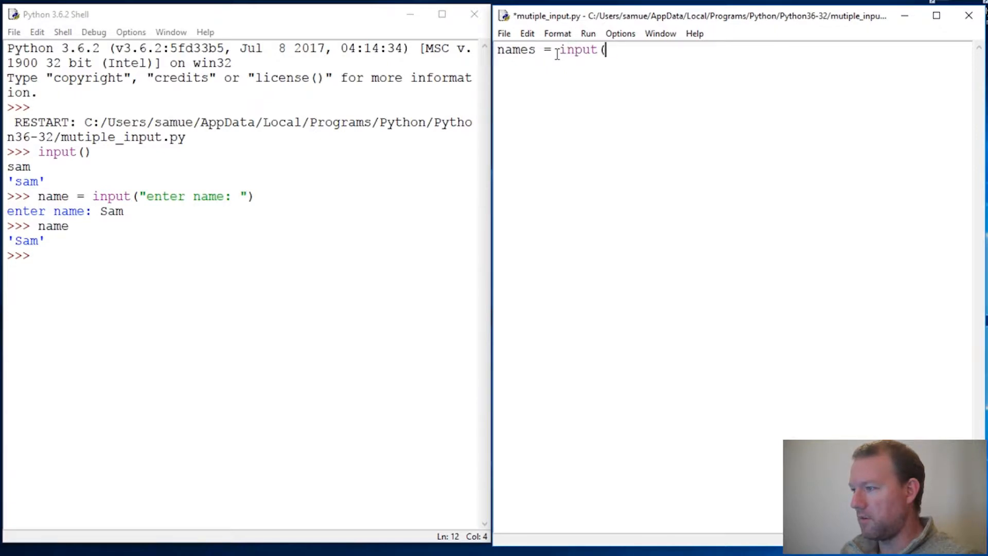
text())
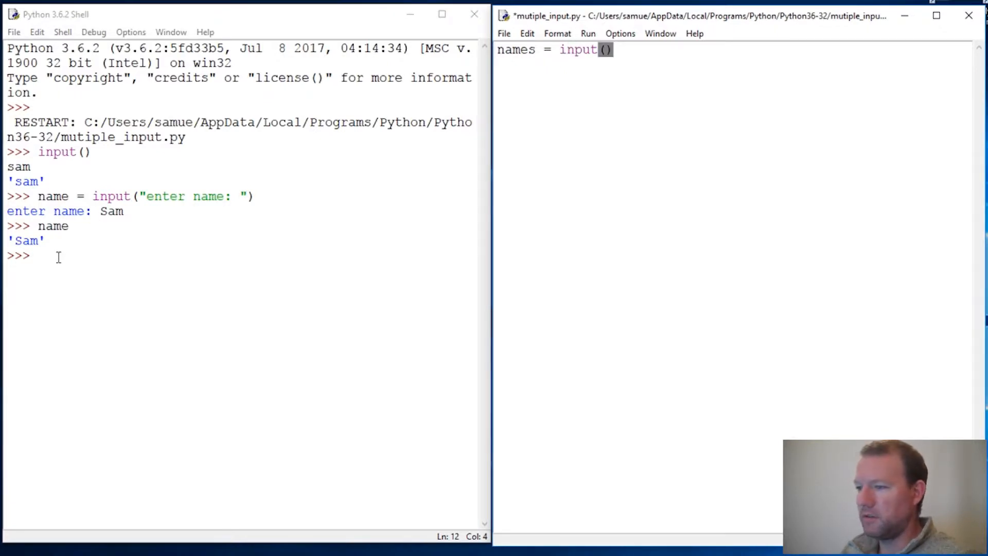
text(inpu)
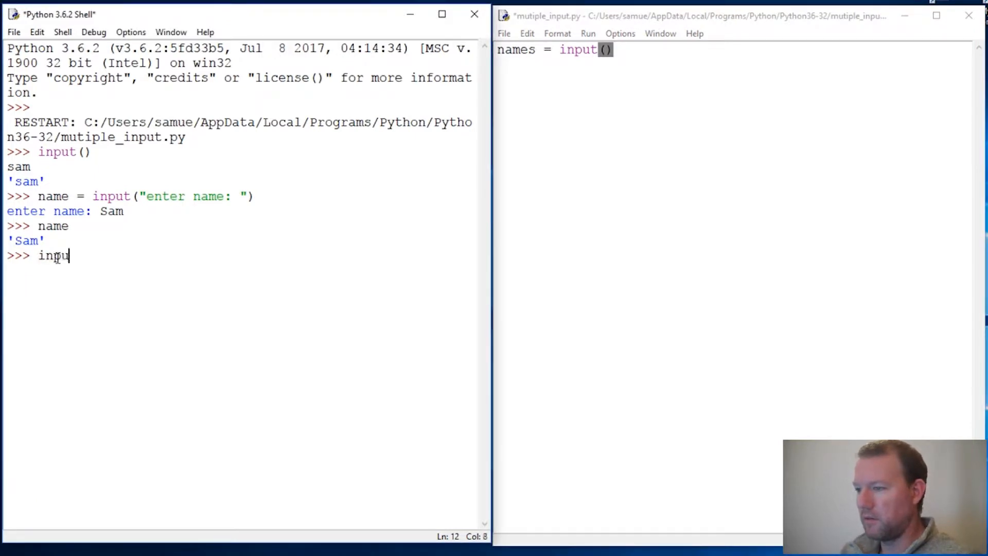
text(()
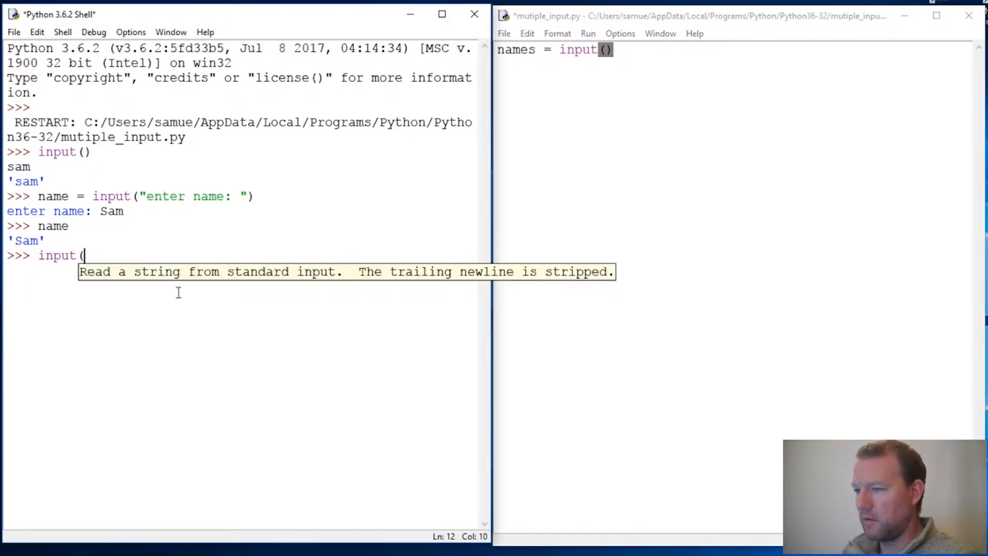
mouse_move(211, 289)
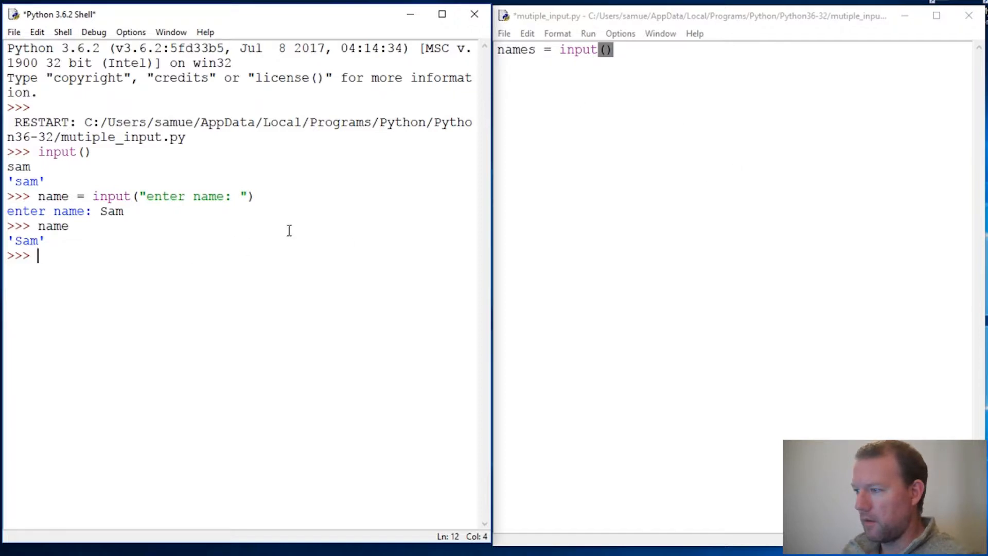
mouse_move(432, 133)
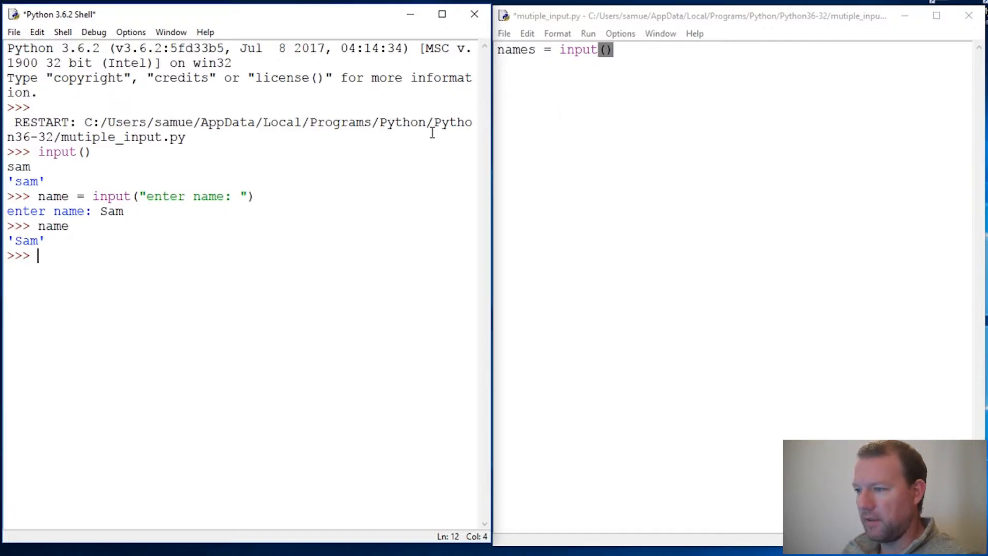
mouse_move(123, 253)
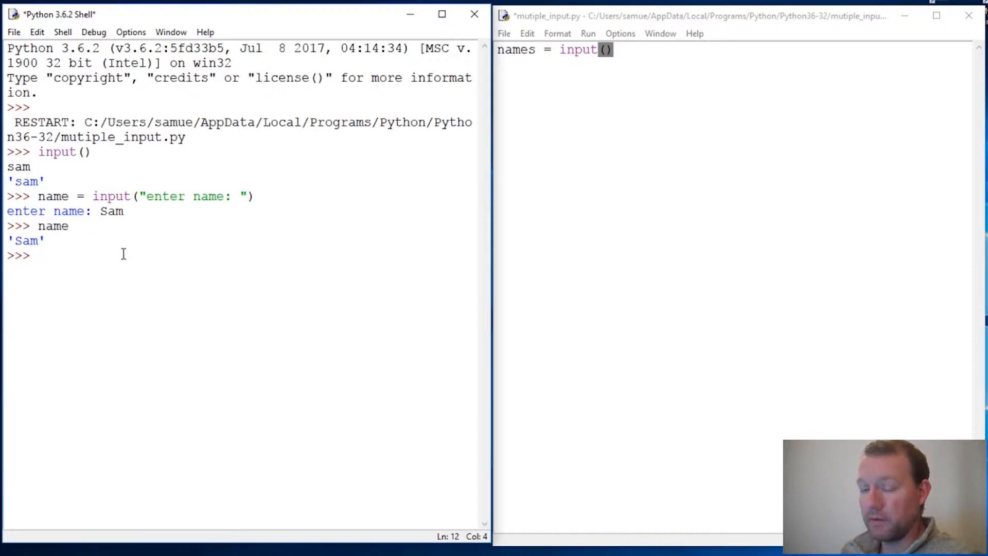
Run help(str) in the shell and scroll through the documentation.
text(hl)
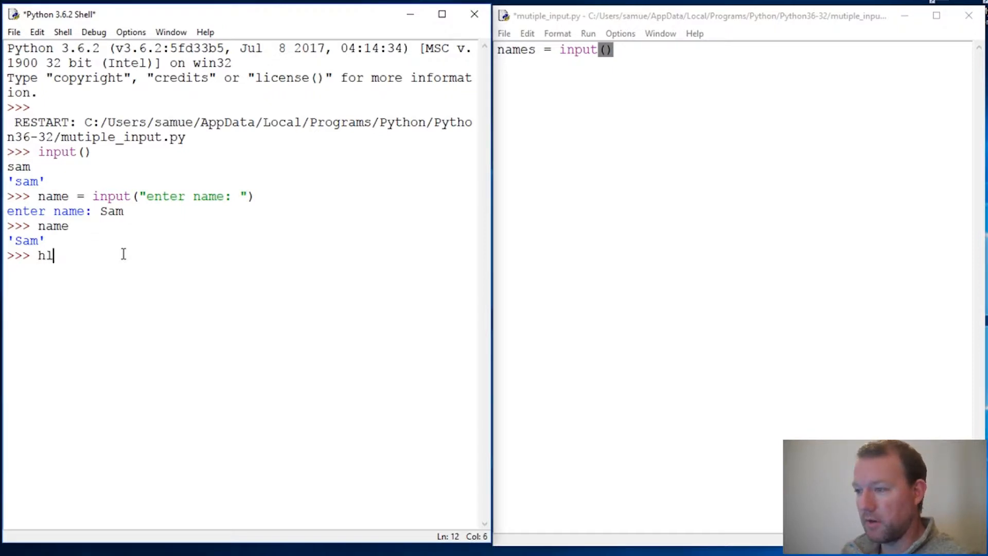
text(elp(s)
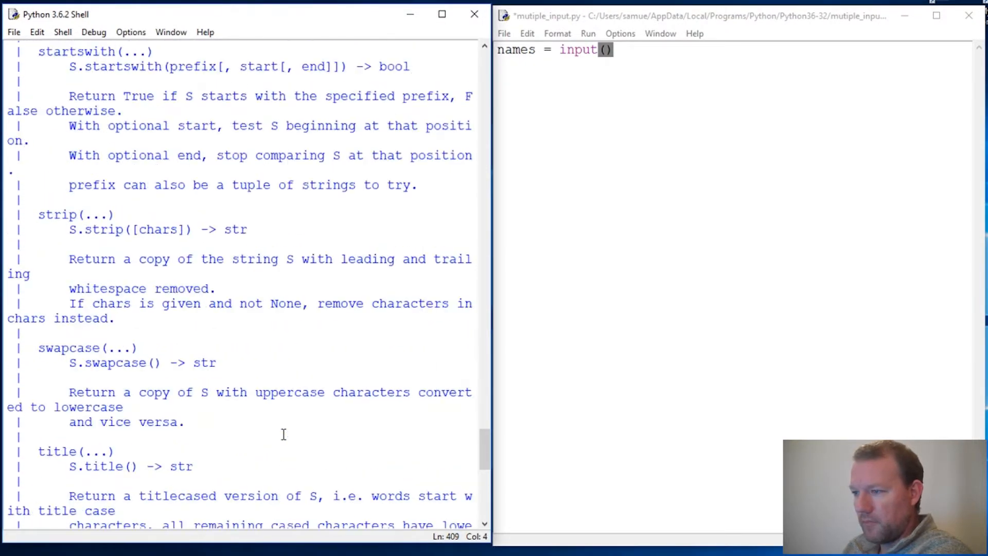
scroll(down, 3)
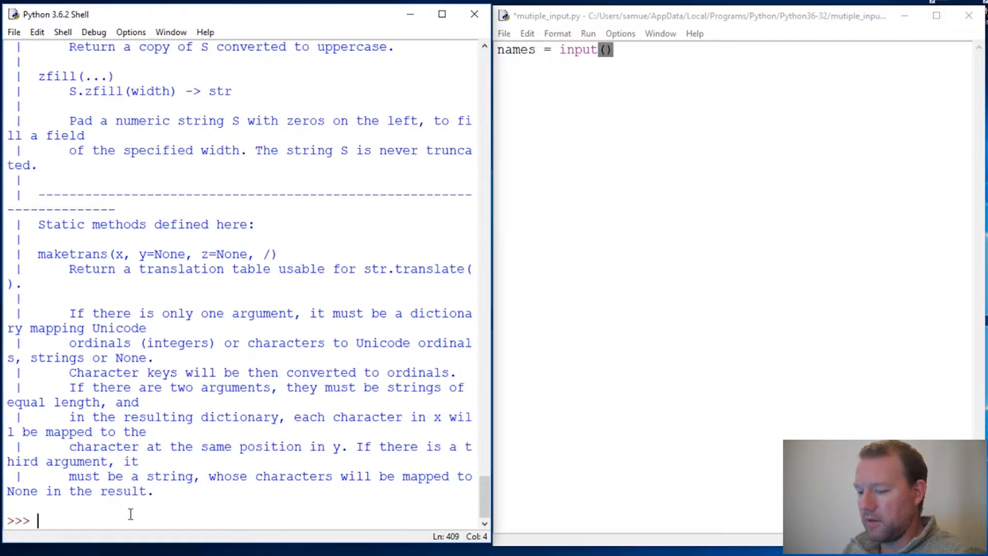
List string methods with dir(str) and highlight strip in the output.
text(dir(str)
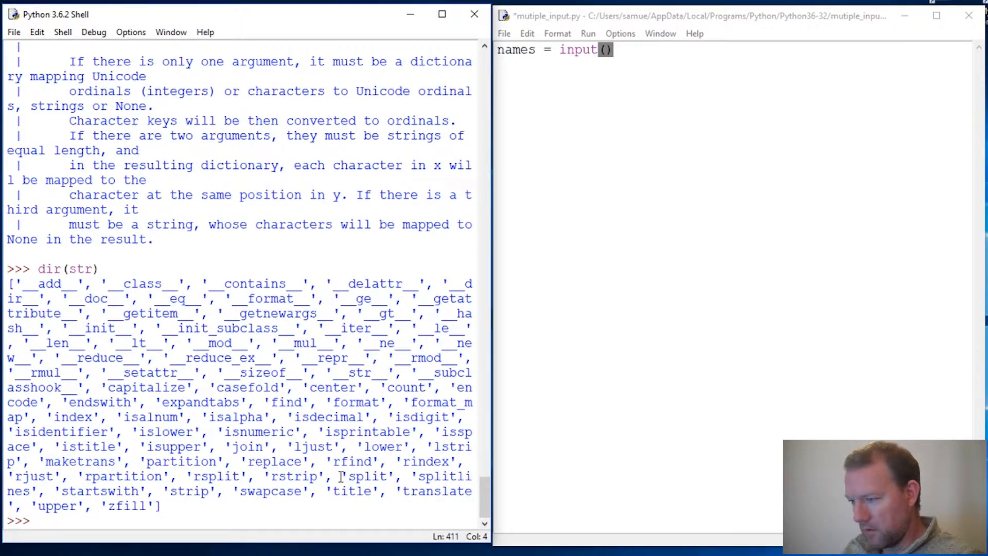
double_click(368, 475)
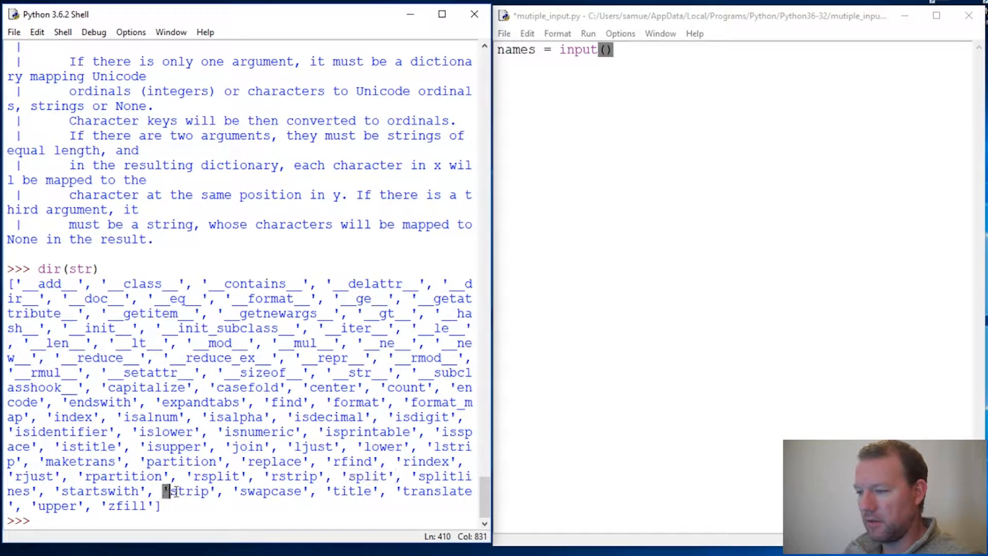
double_click(188, 491)
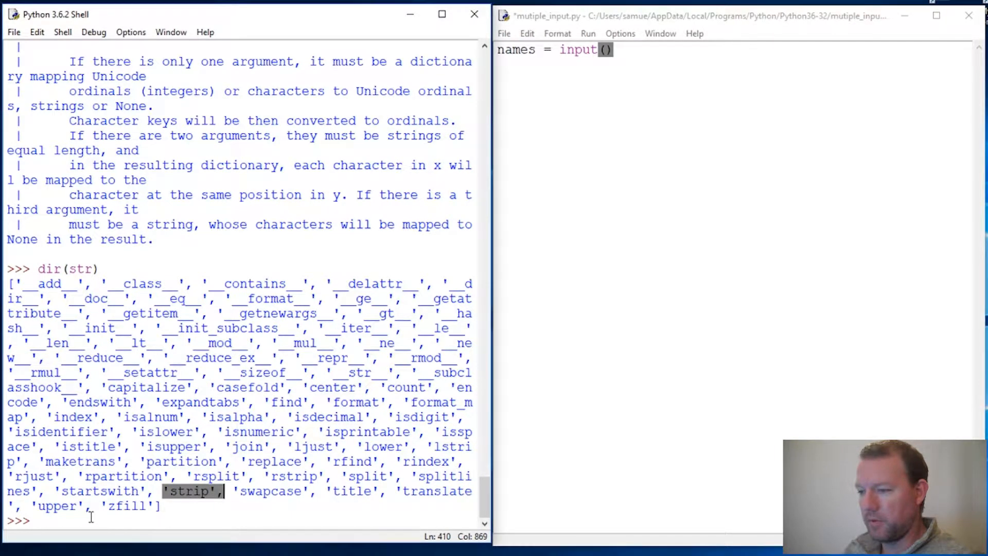
text(hle)
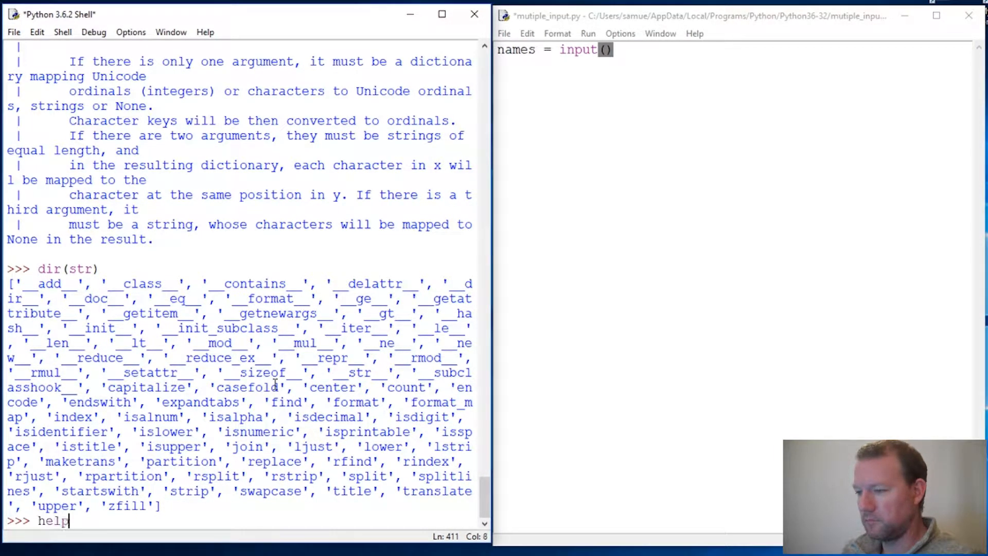
Show help(str.split) and highlight its parameter list and default separator None.
text((st)
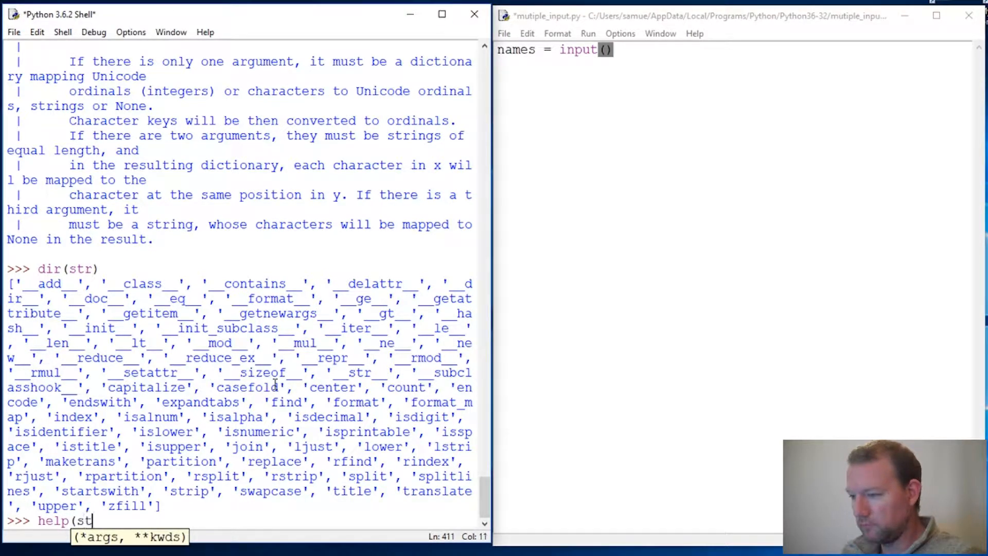
text(.)
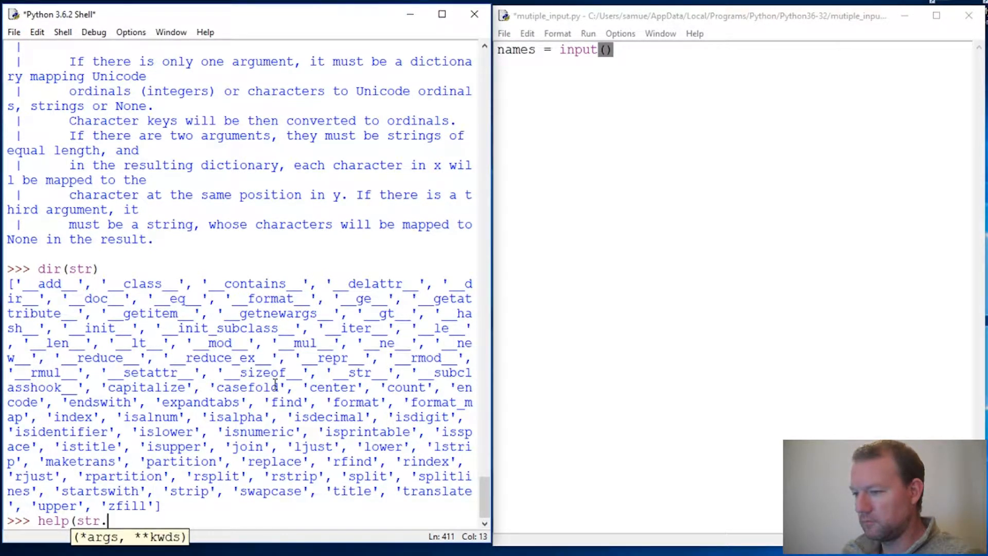
text(split()
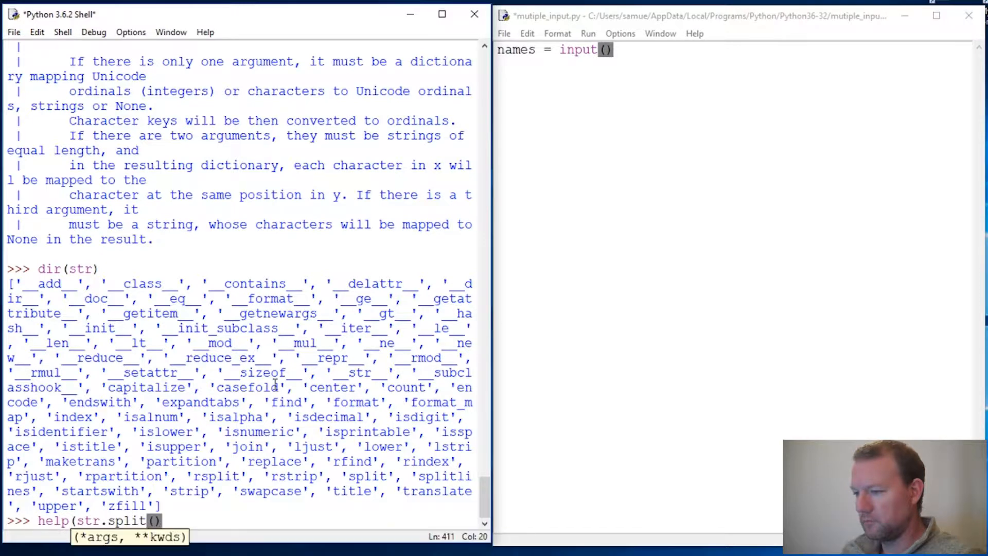
key(Backspace)
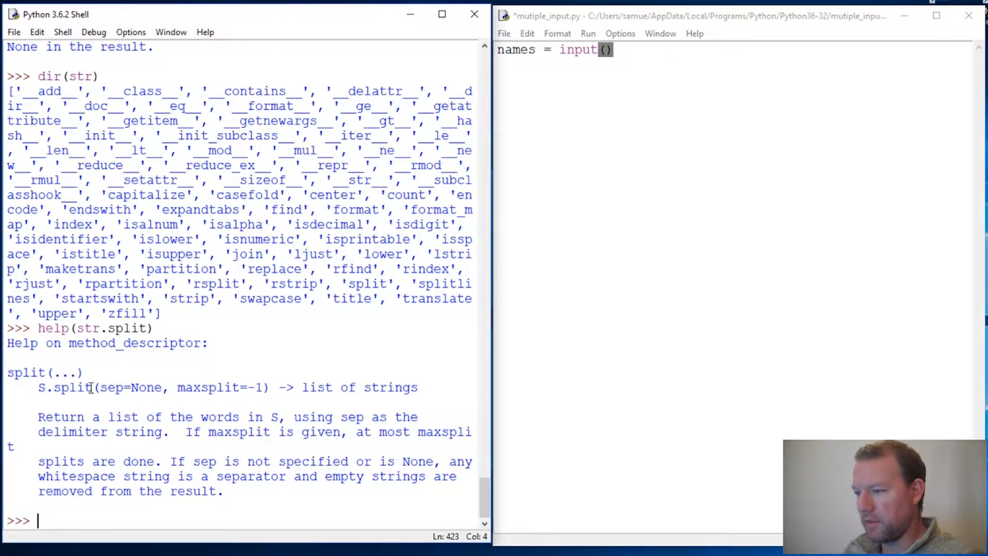
drag(95, 387, 277, 387)
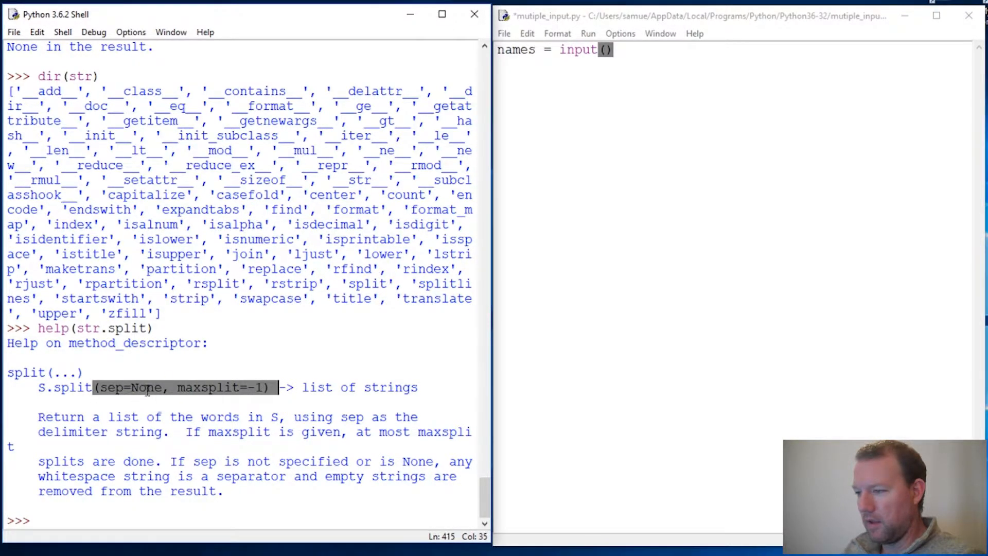
click(98, 387)
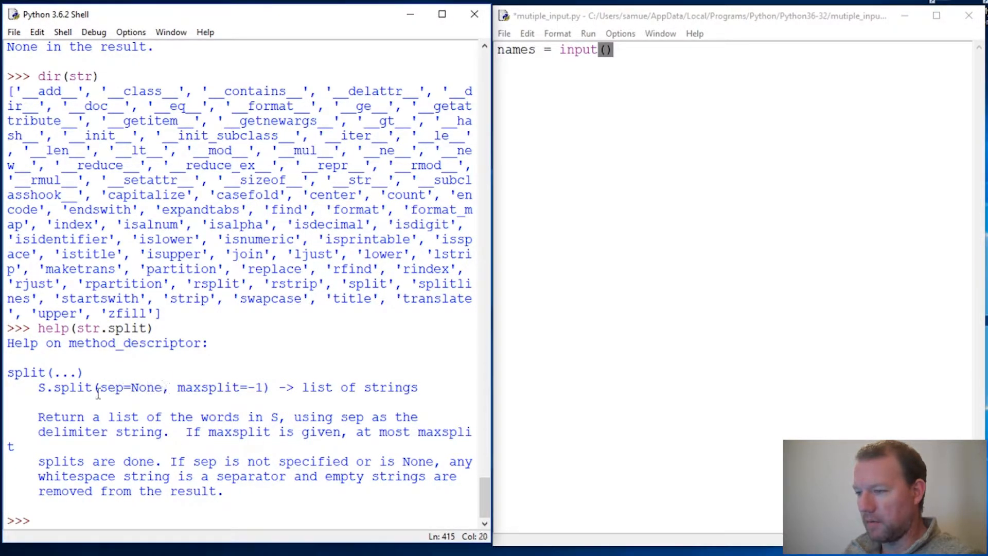
double_click(145, 387)
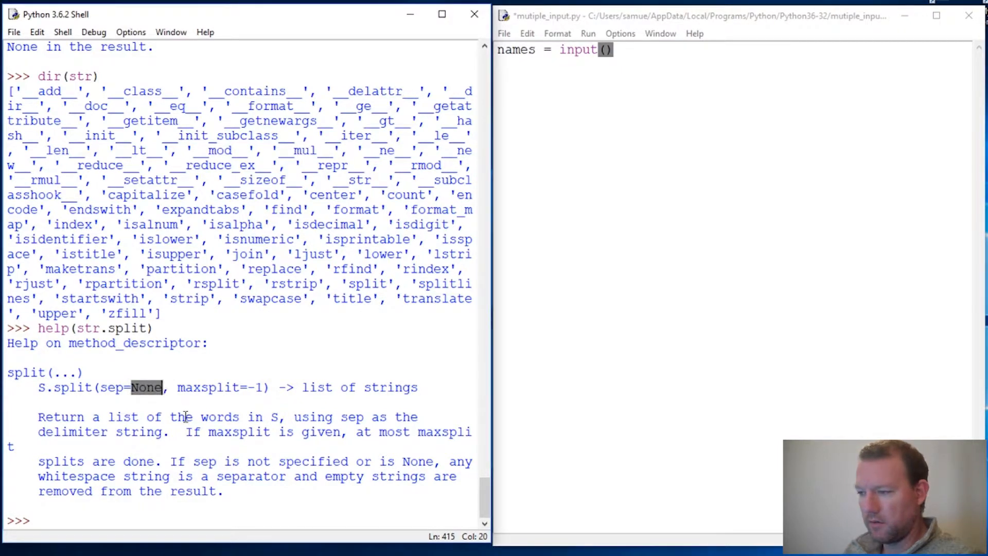
double_click(56, 416)
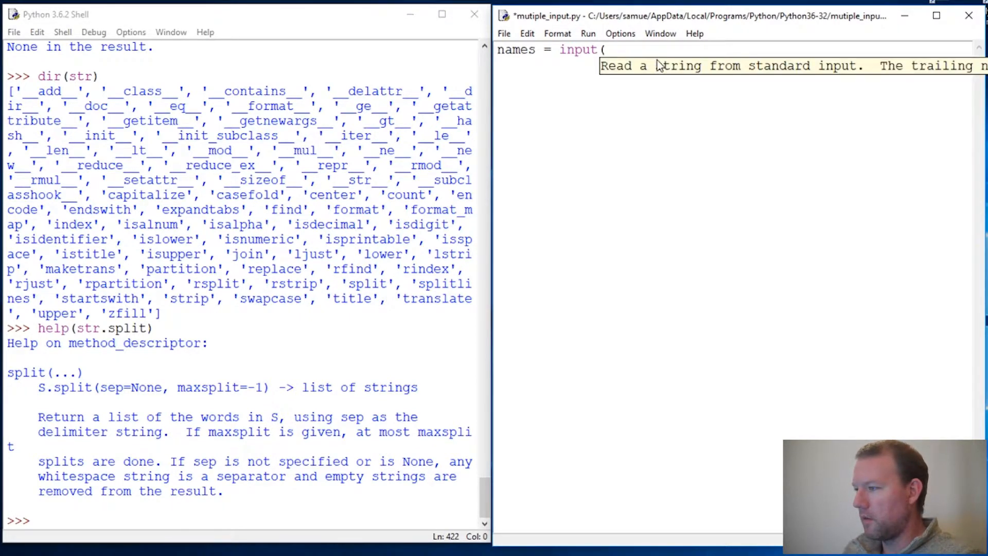
Make the script read names = input("enter names: ").split() followed by print(names).
text(:)
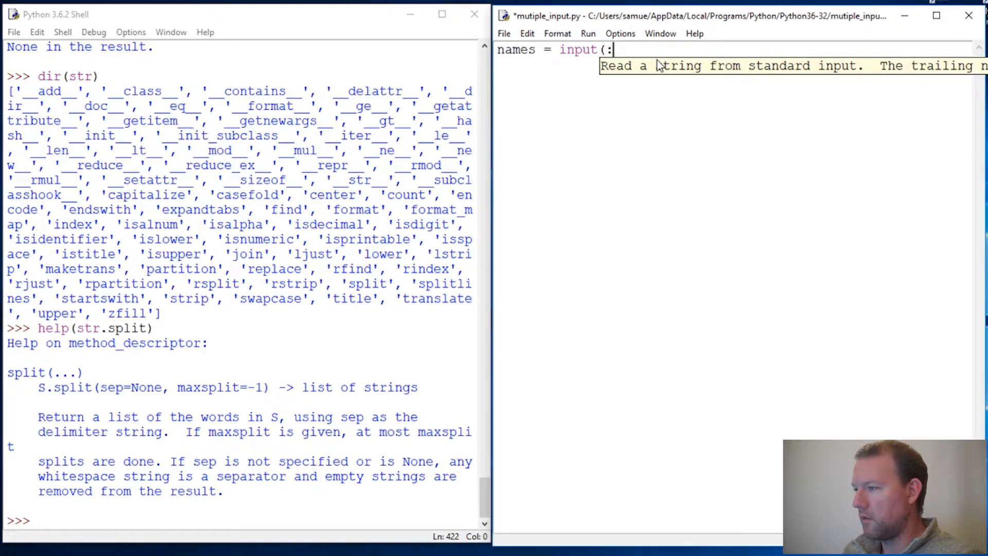
text("enter name)
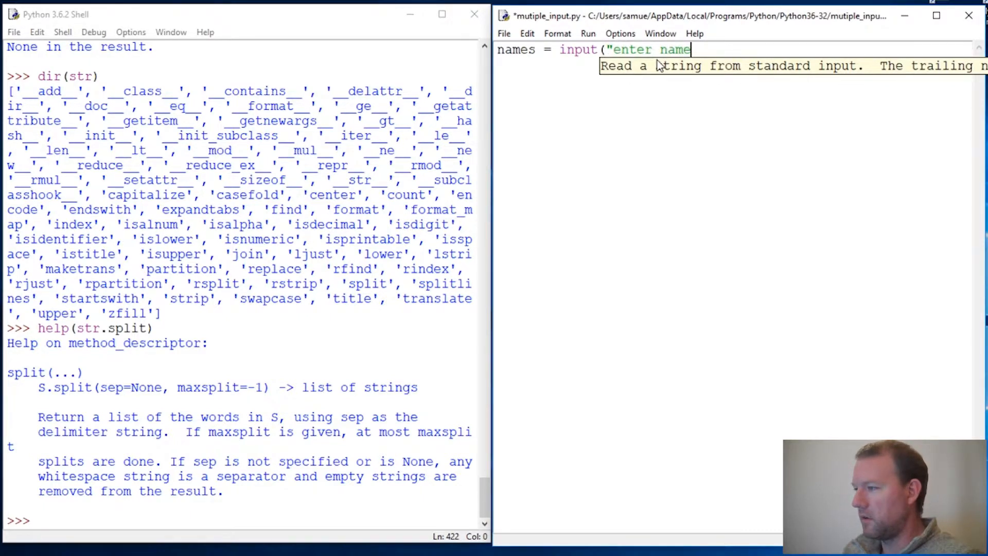
text(s :)
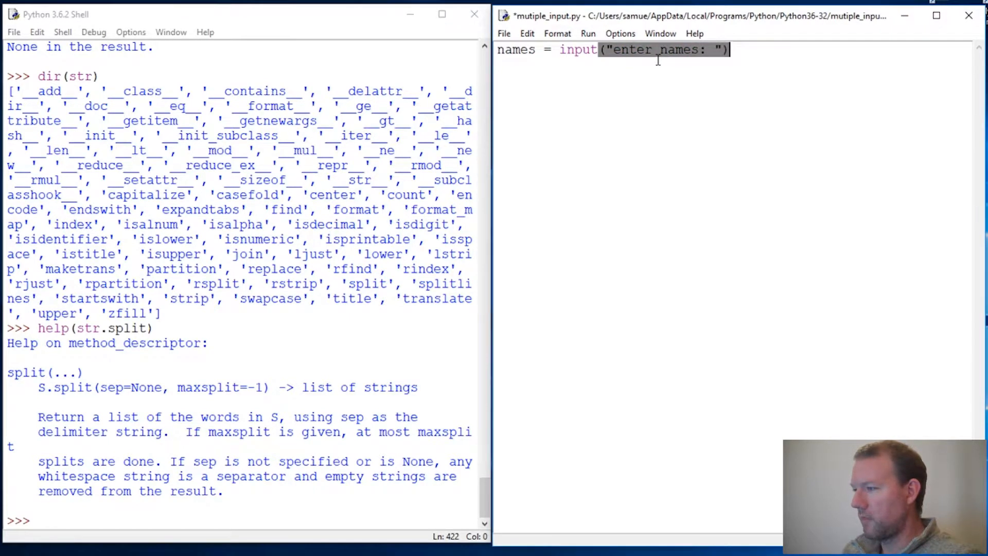
text(.)
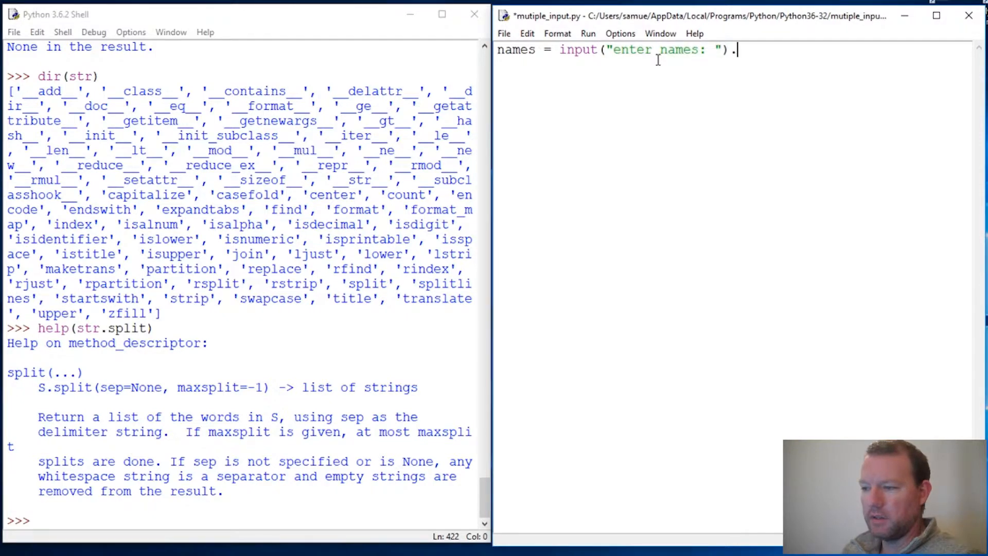
text(split)
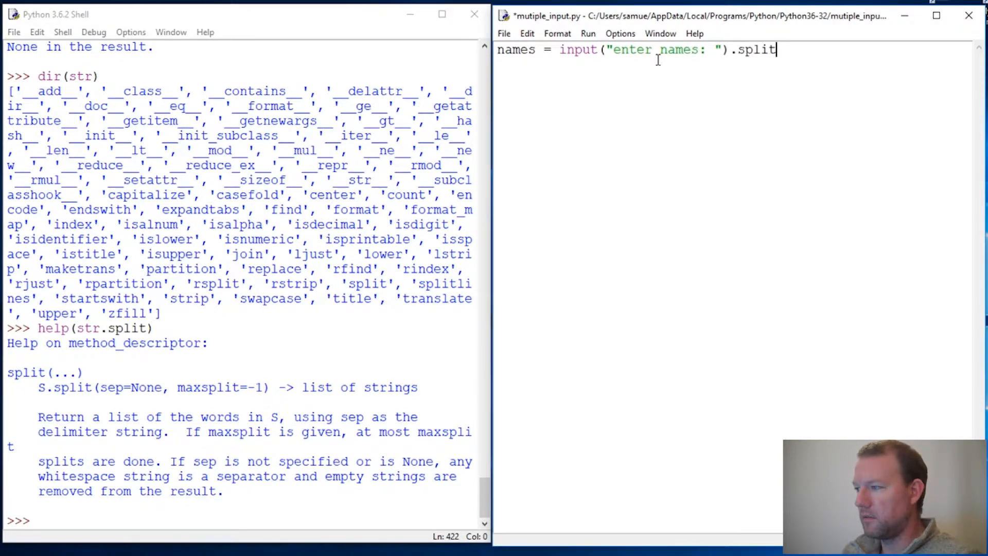
text(())
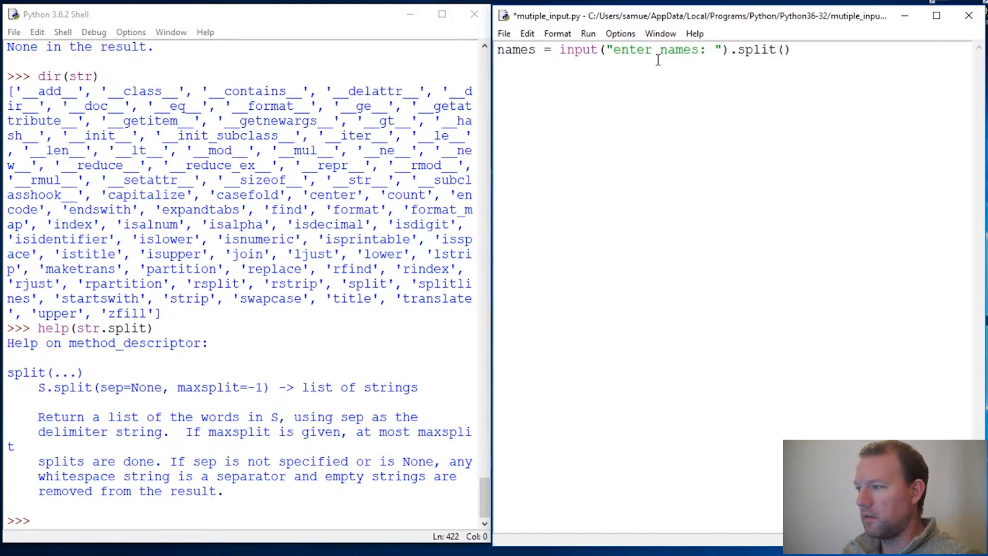
text(print()
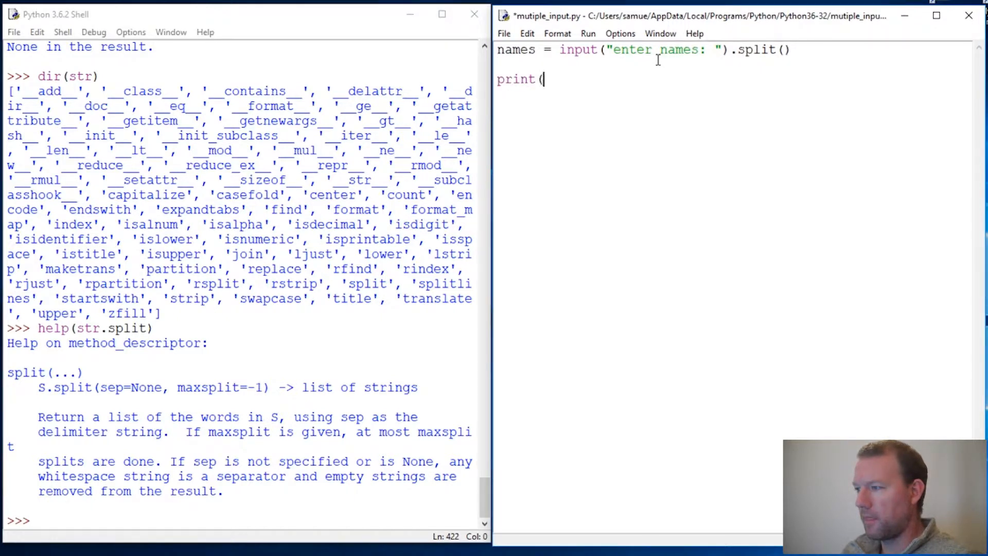
text(names)
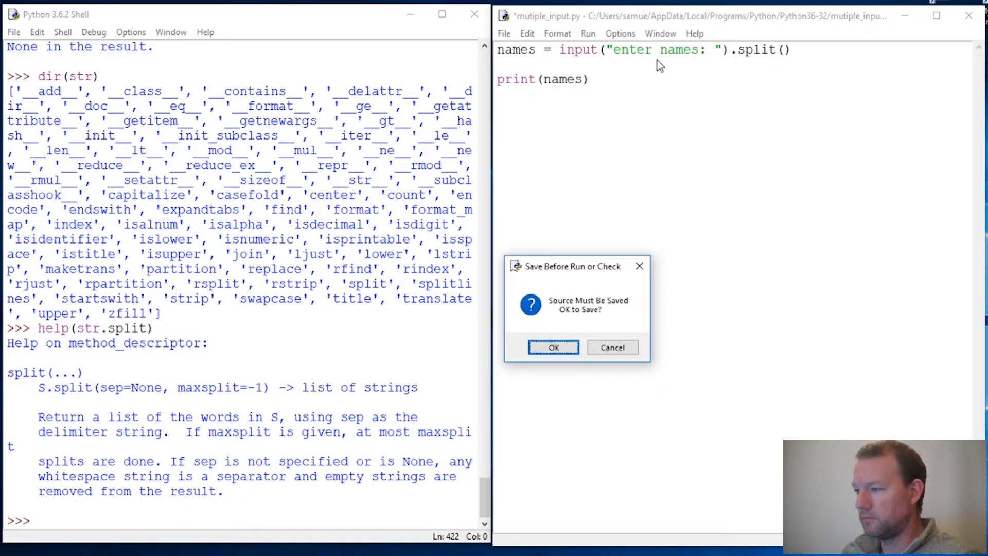
Save and run the script, entering sam bob pete tom at the prompt.
click(552, 347)
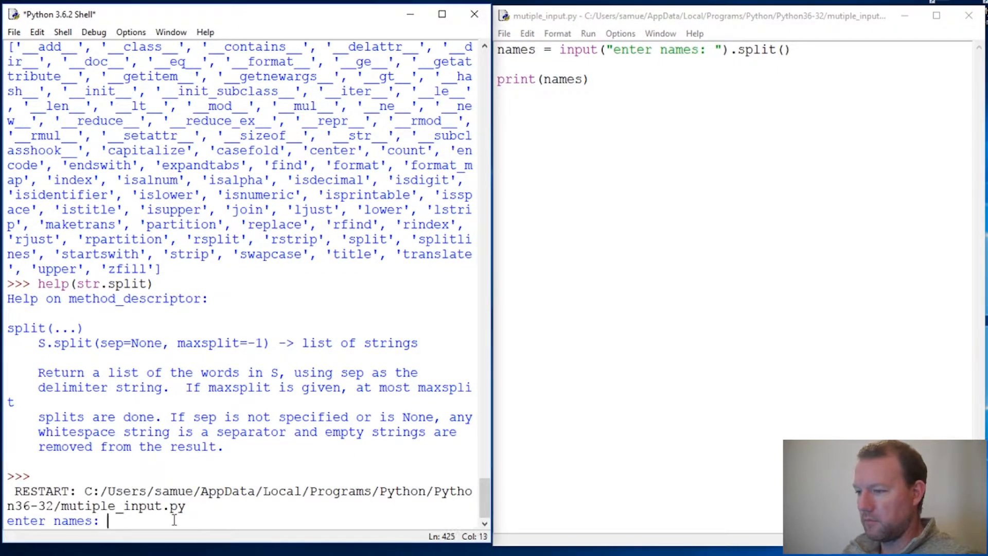
text(sam)
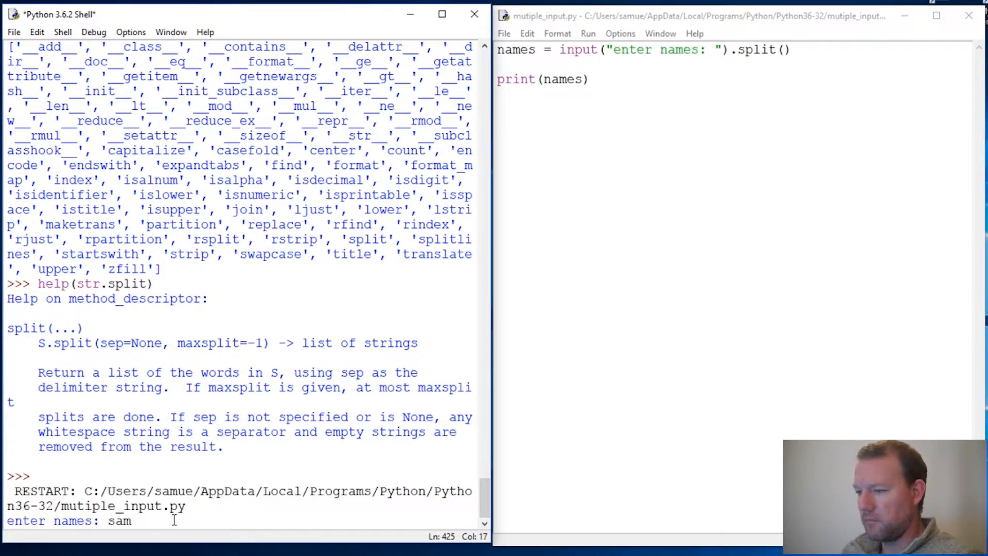
text(bob)
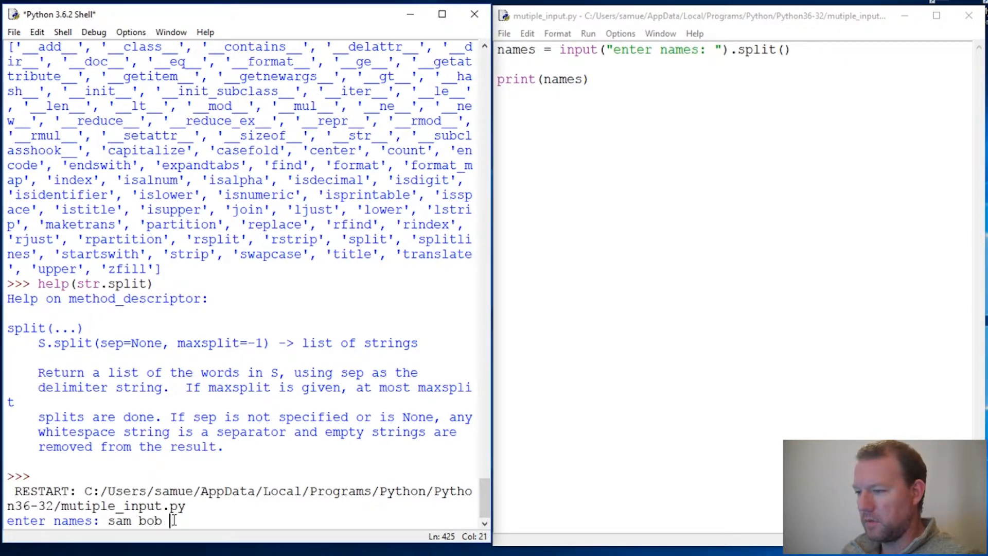
text(pete tom)
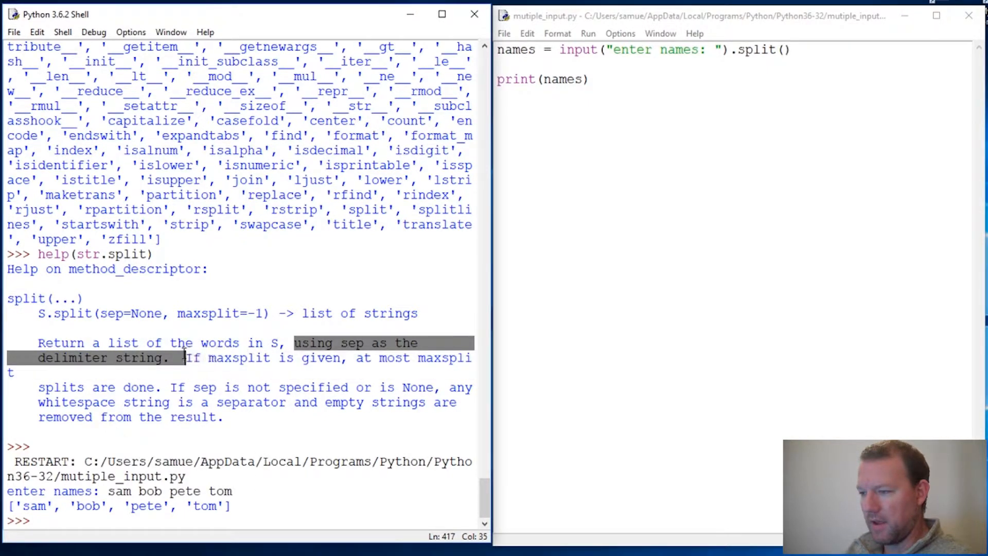
Highlight the word 'delimiter' in the split help text.
click(51, 358)
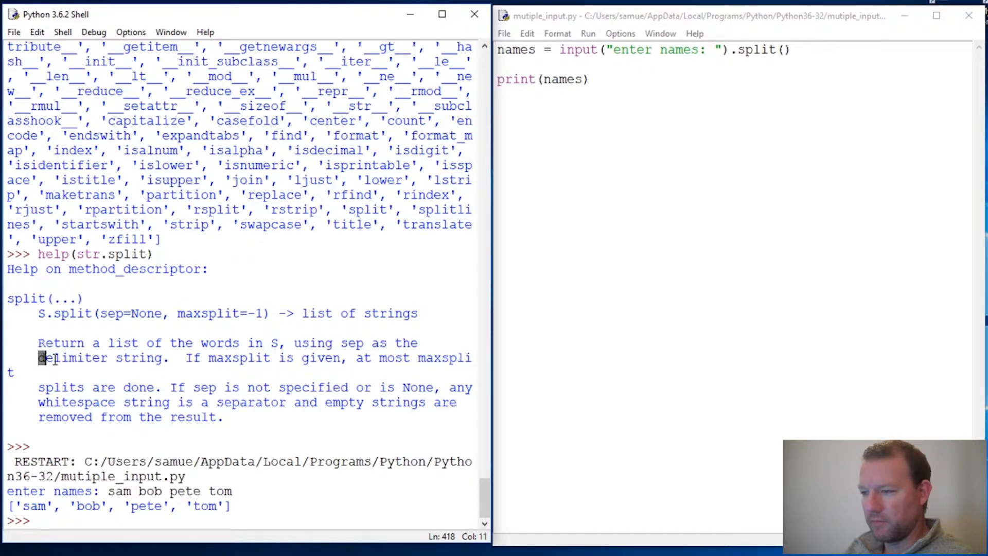
double_click(72, 357)
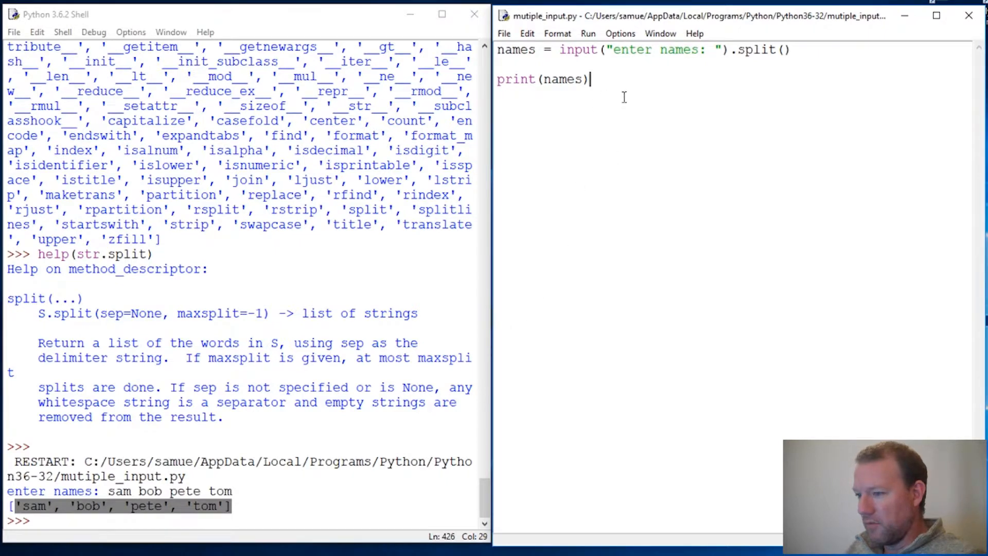
mouse_move(685, 109)
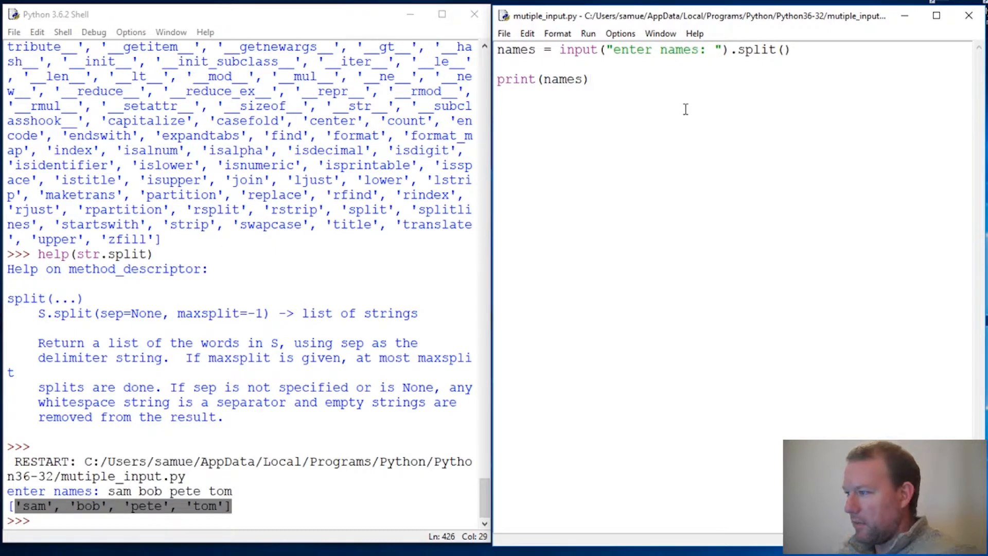
mouse_move(647, 111)
text(',)
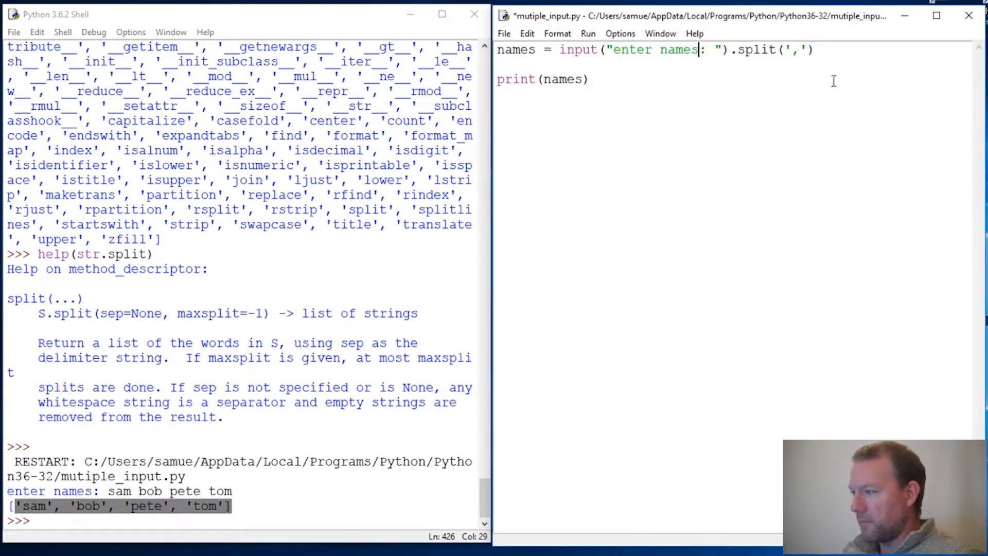
Change the prompt to 'enter names seperate with comma: '.
text(ap)
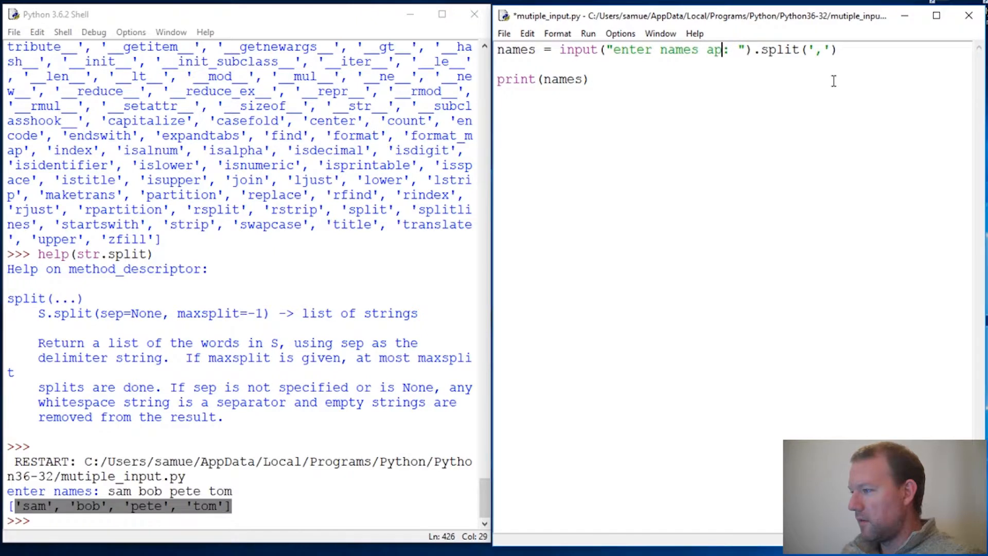
text(seperate with)
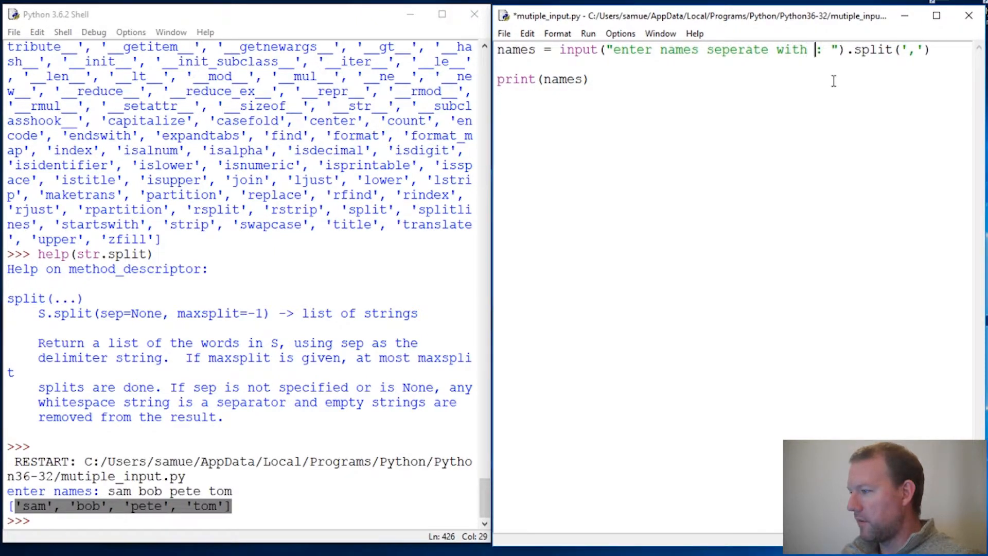
text(comm)
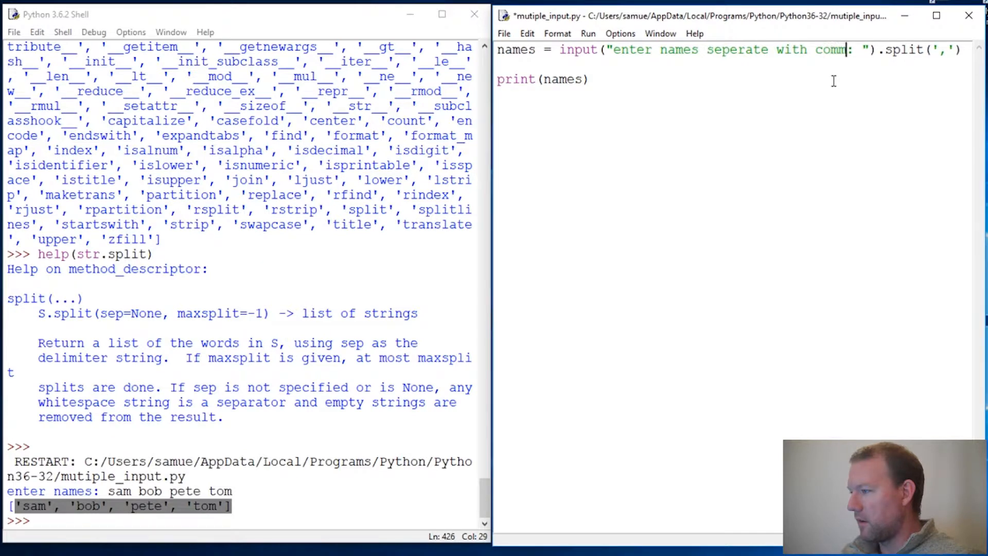
text(a)
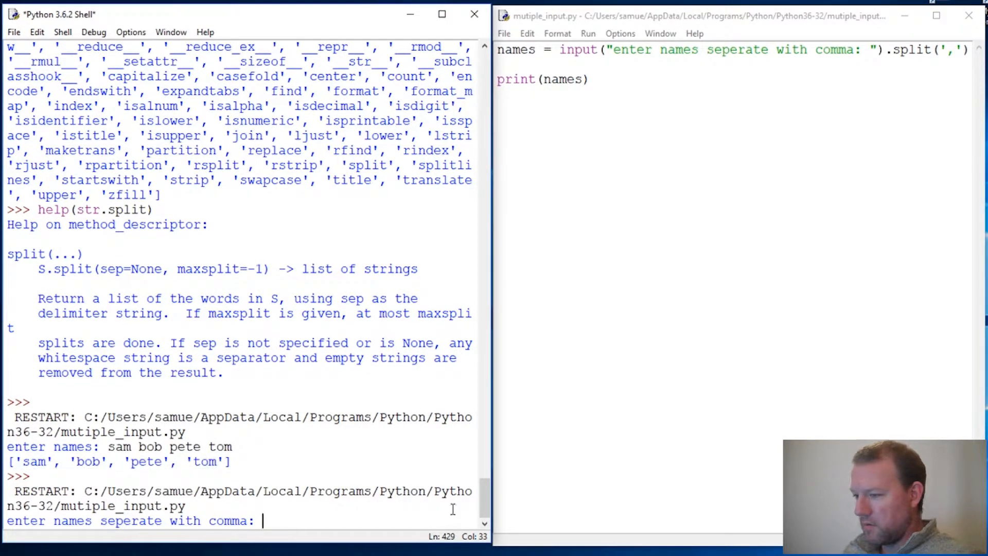
Enter sam,tom,bob,pete to print ['sam', 'tom', 'bob', 'pete'], then return to the script.
text(s)
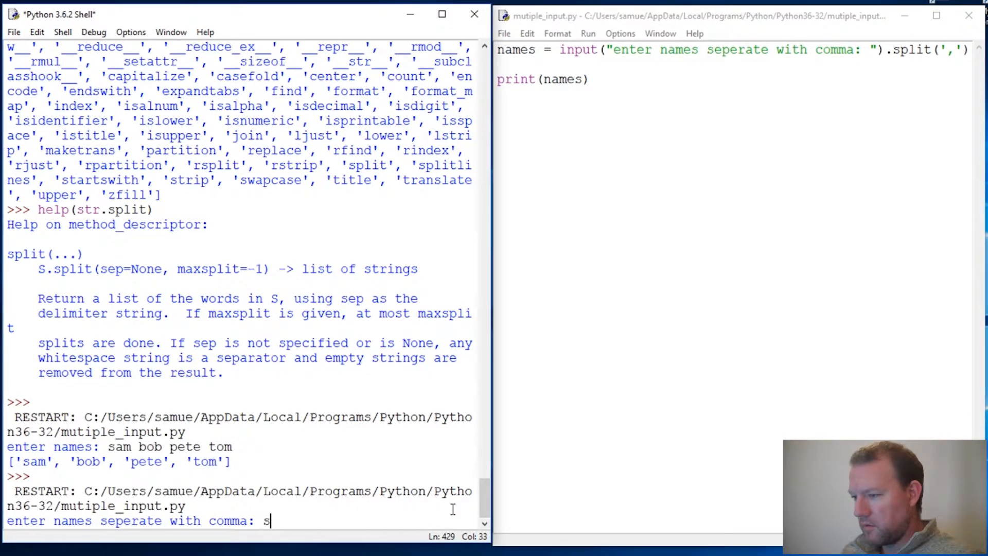
text(am,)
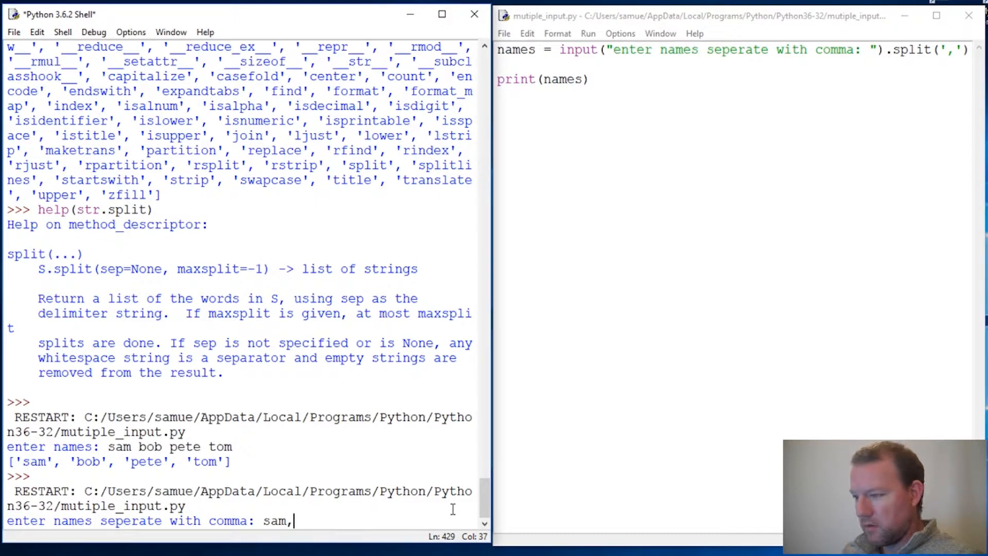
text(tom,bob,)
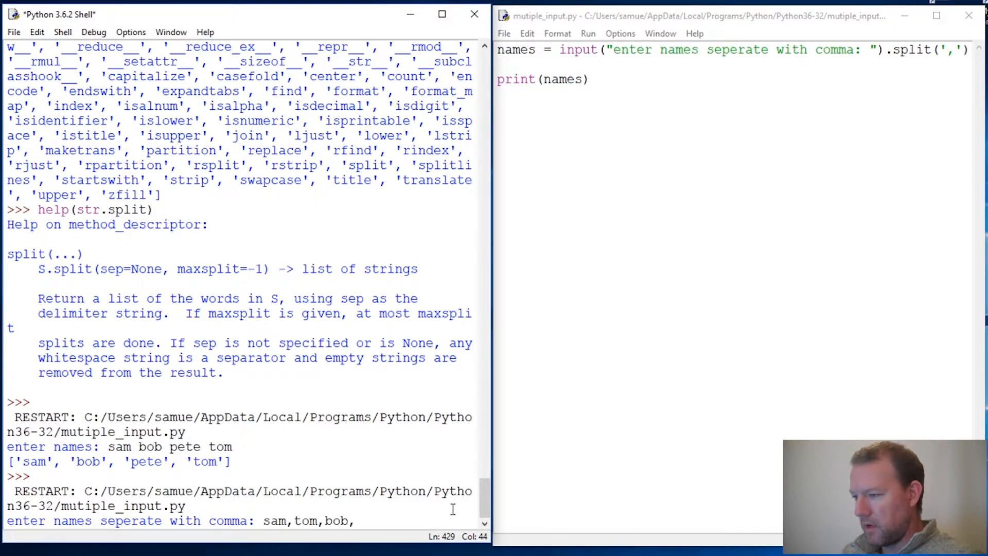
text(pet)
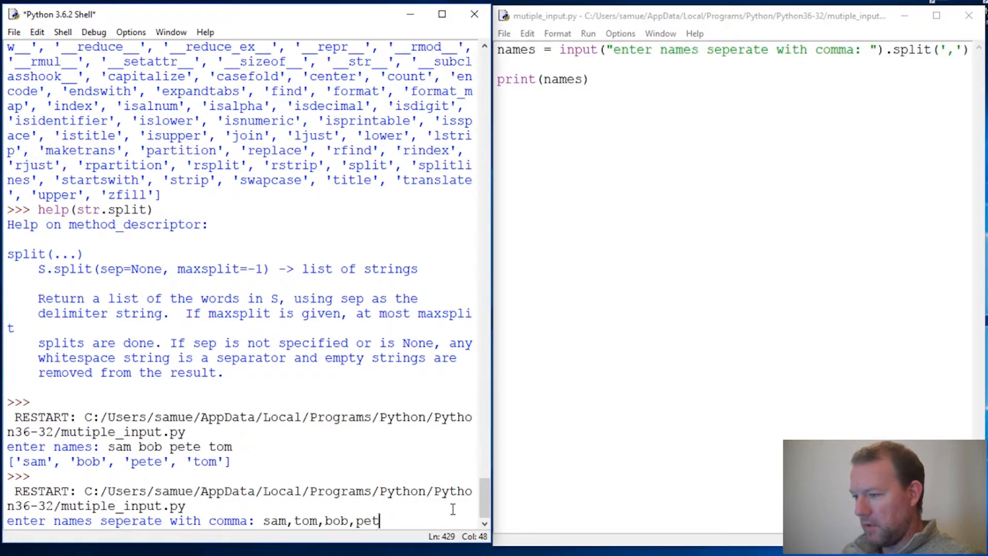
key(enter)
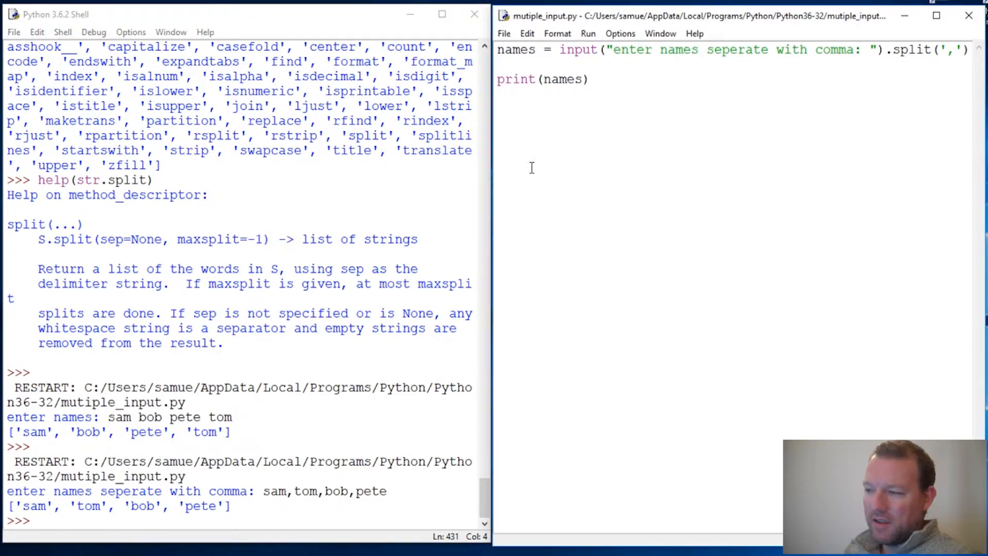
click(499, 93)
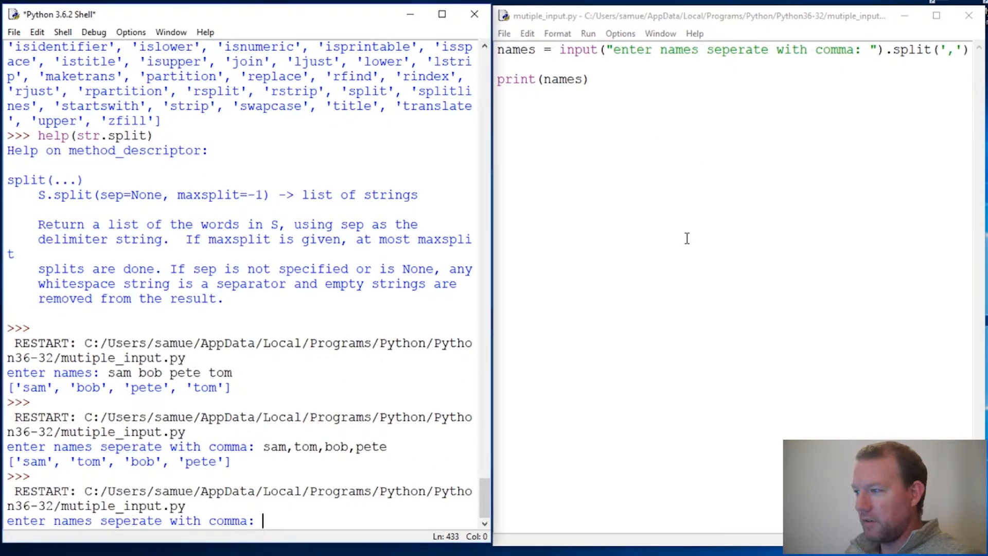
Enter 'sam, bob, pete , tom', printing items with stray spaces, then return to the script.
text(sam,)
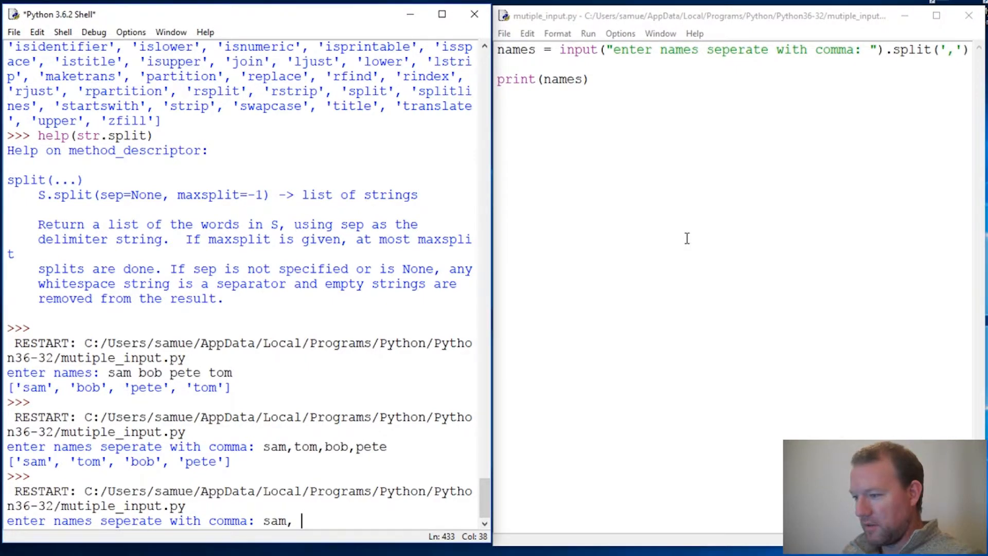
text(bob)
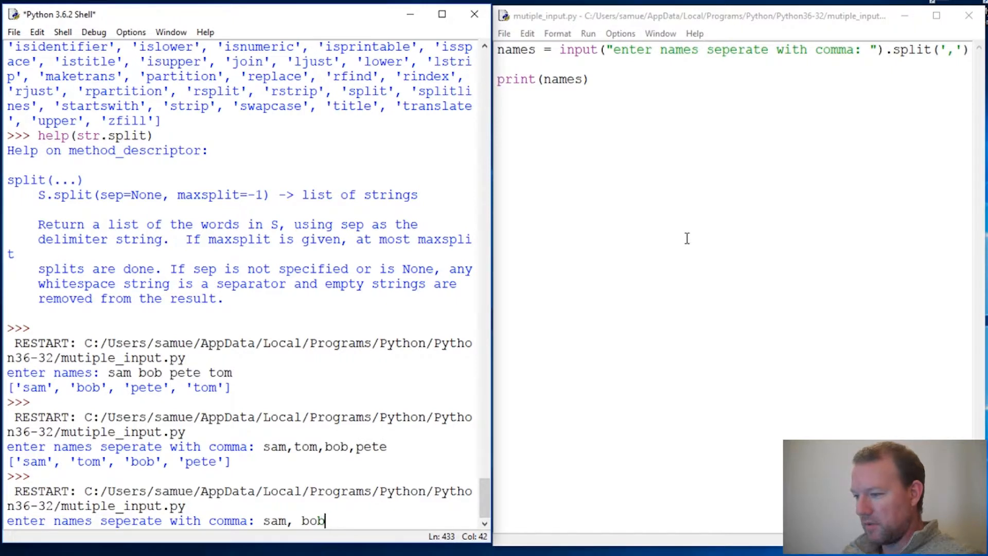
text(,)
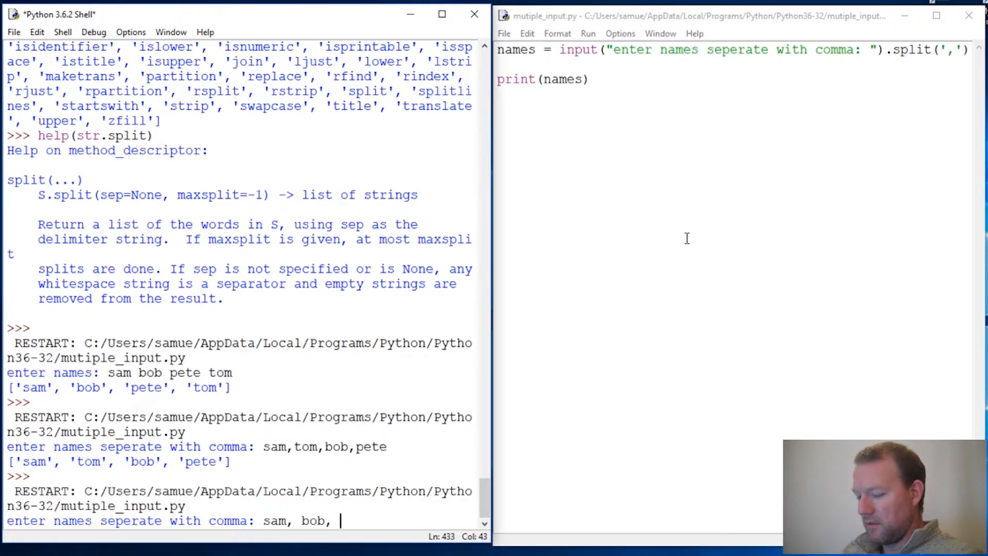
text(pete m,)
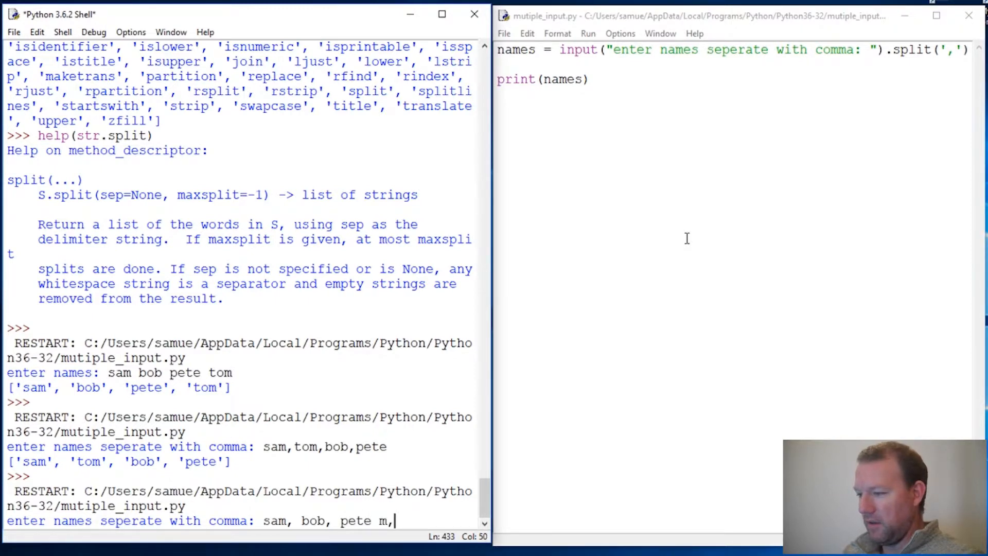
key(backspace)
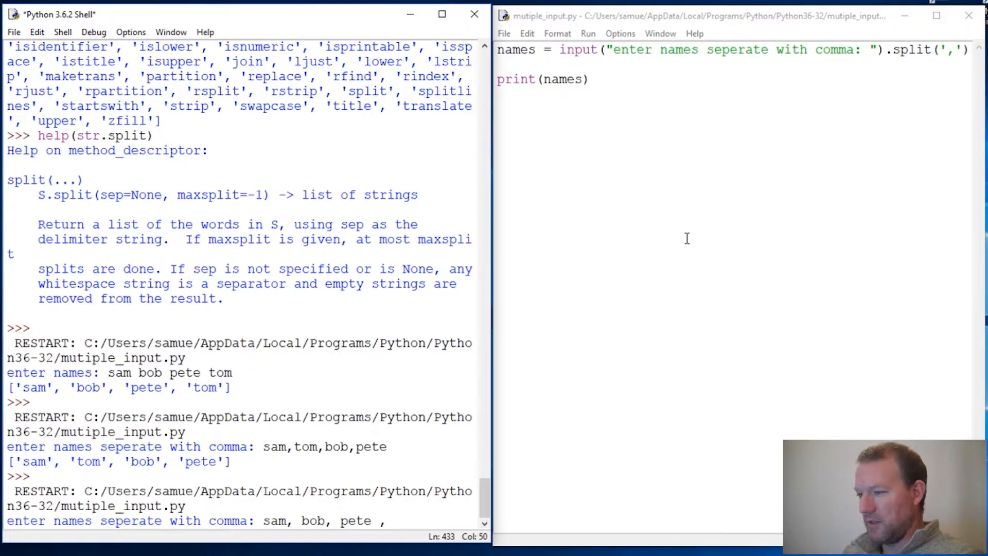
text(tomo)
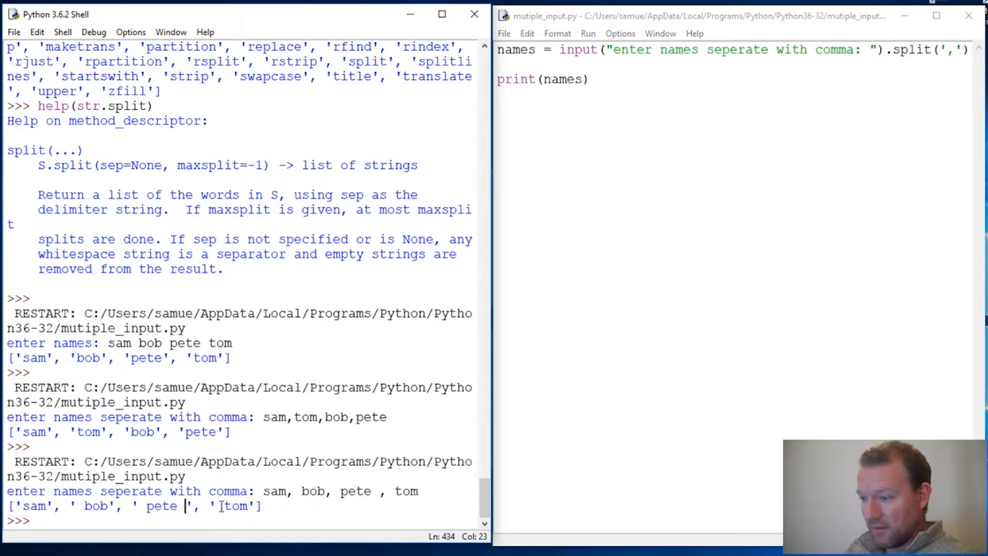
click(590, 78)
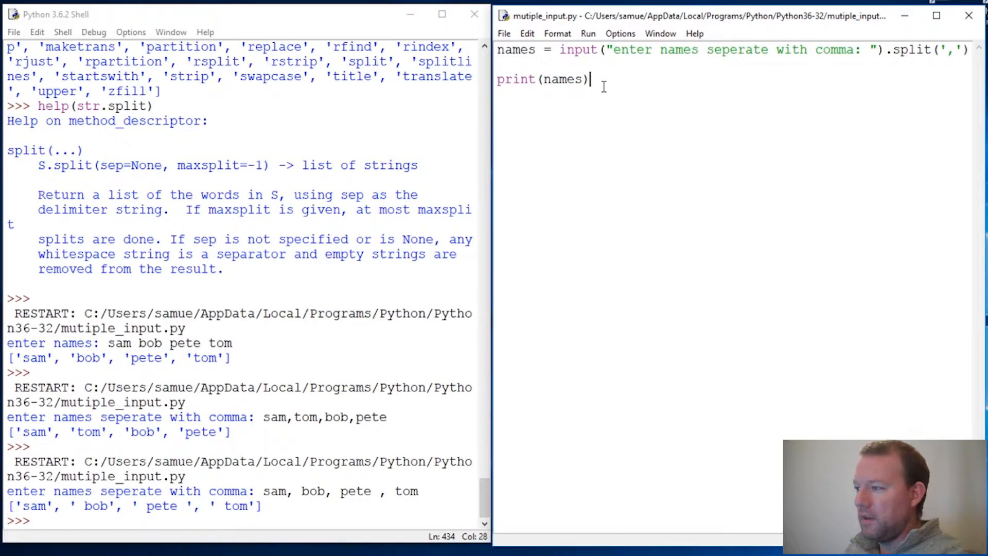
mouse_move(669, 157)
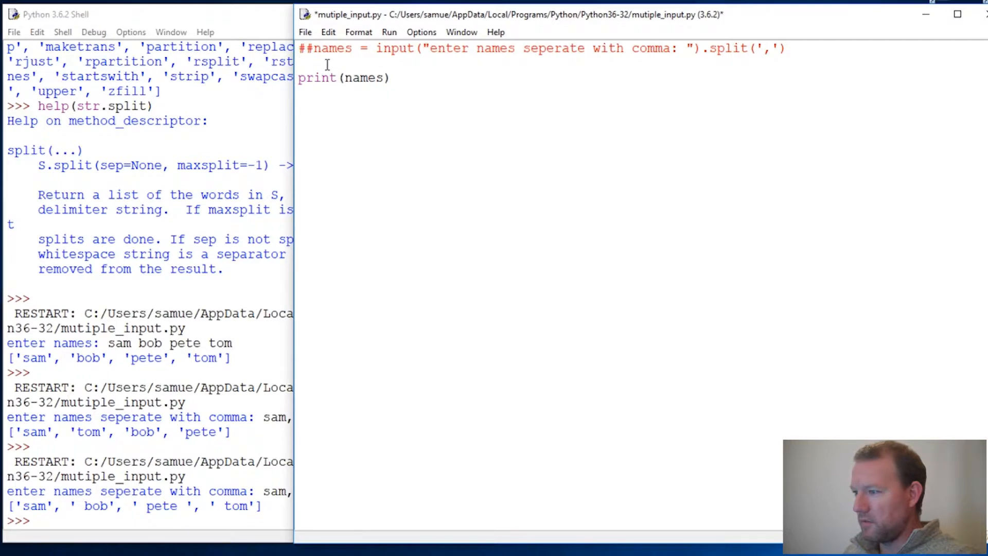
Start a new line: names = [i for i in input("enter name seperat….
key(enter)
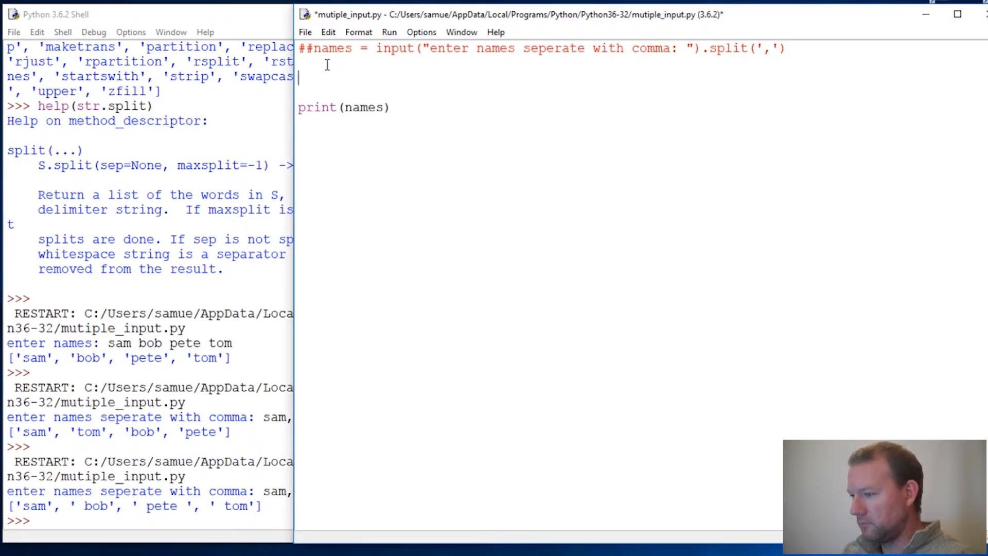
text(names =)
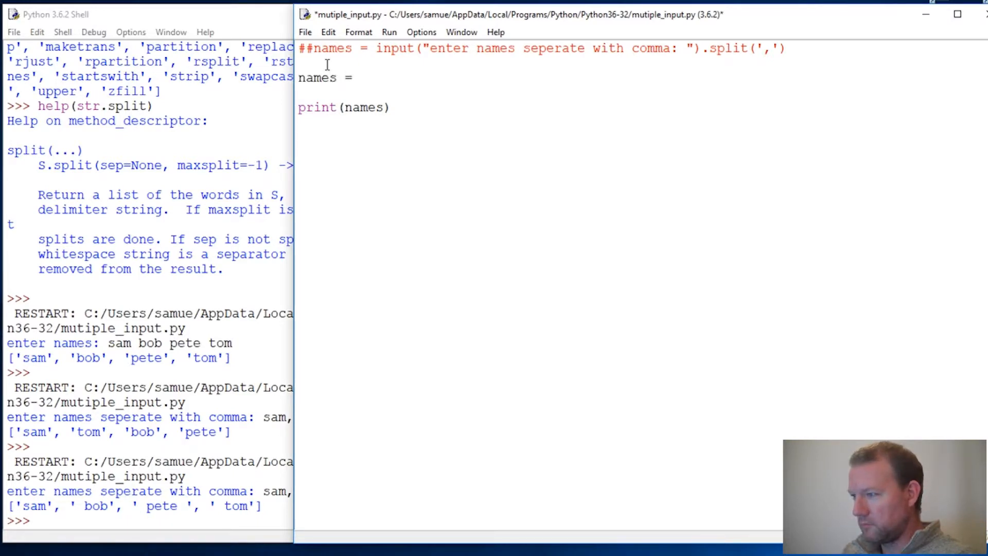
text(f)
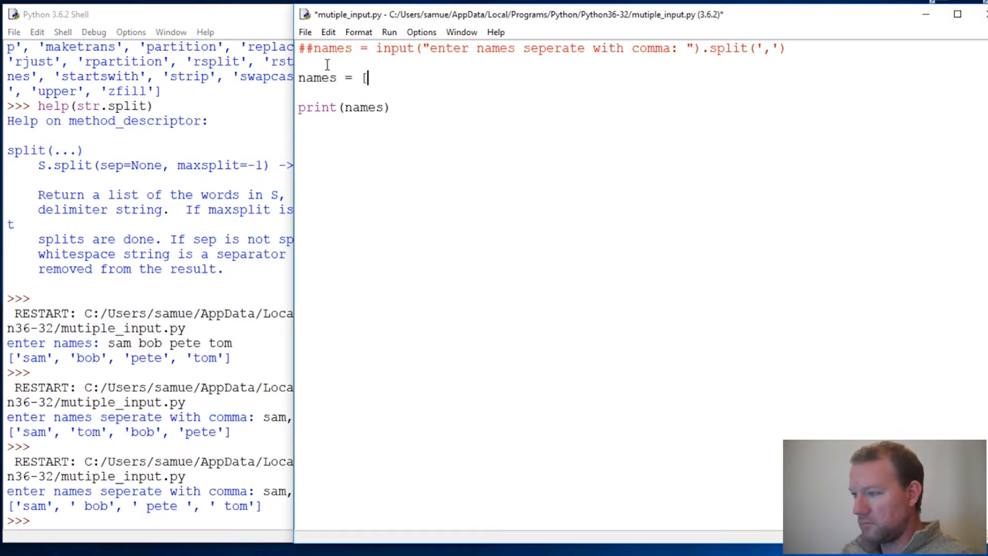
text(i for)
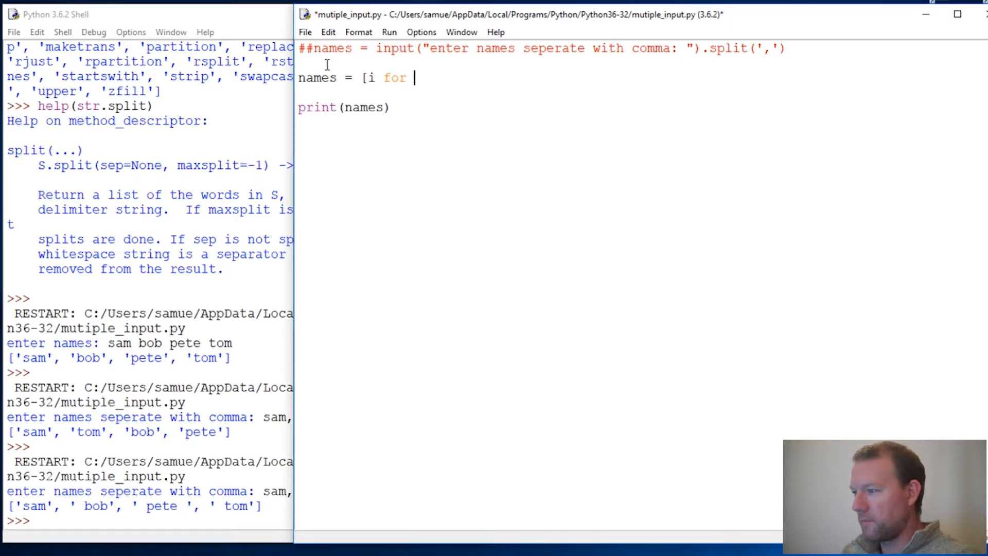
text(i)
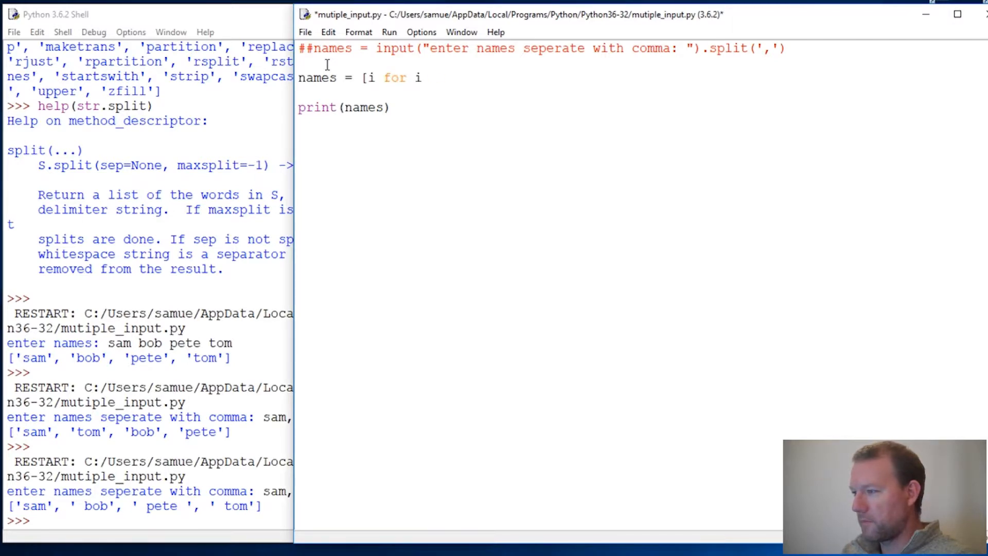
text(in name)
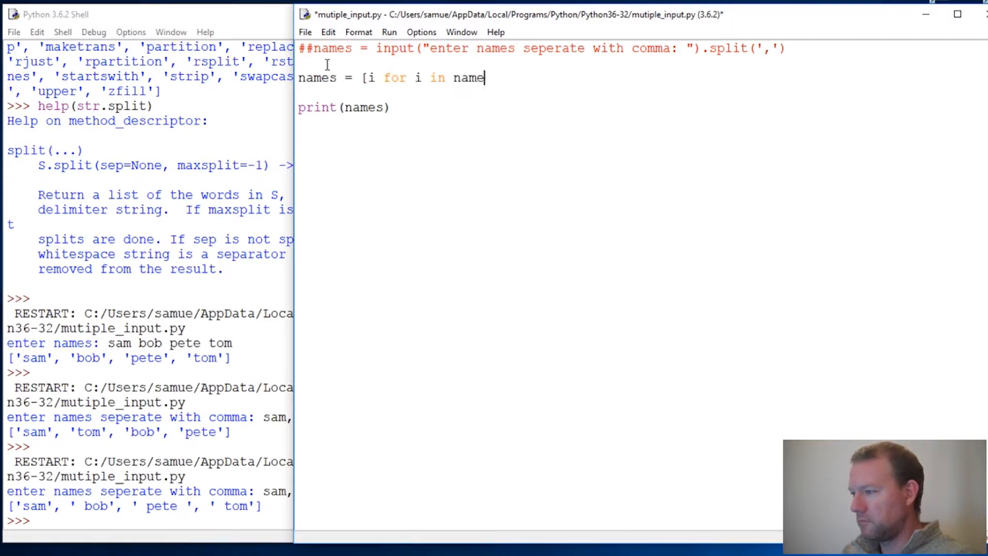
text(input)
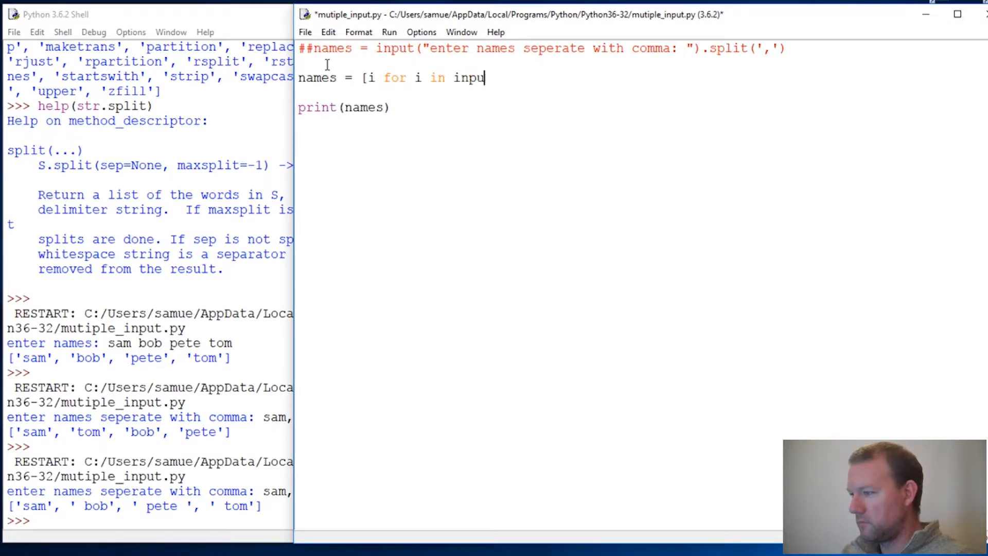
text(t("ent)
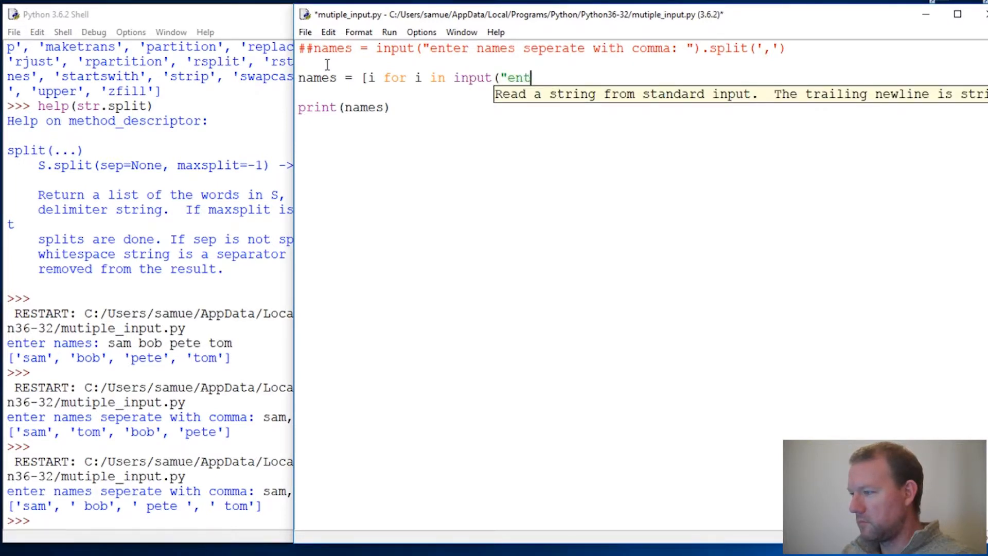
text(er)
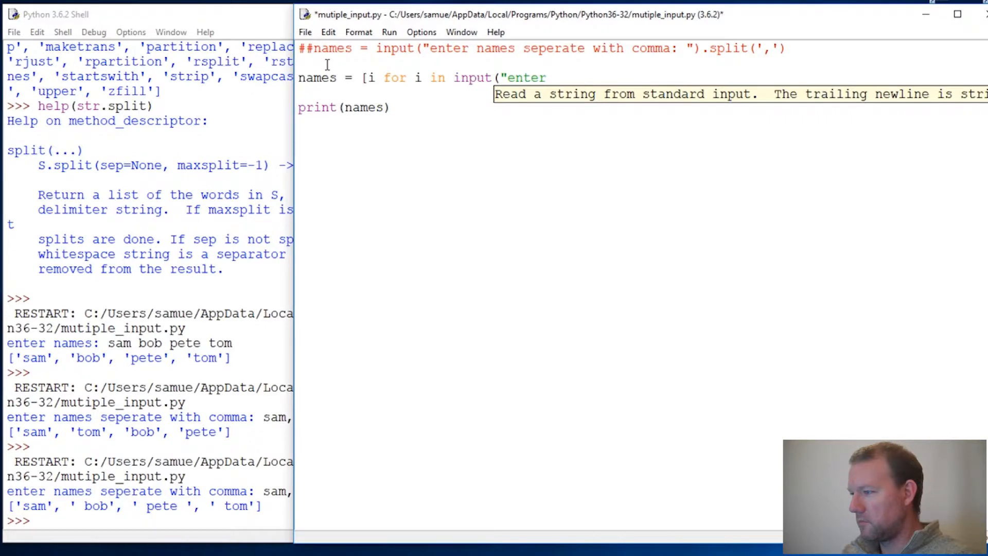
text(name s)
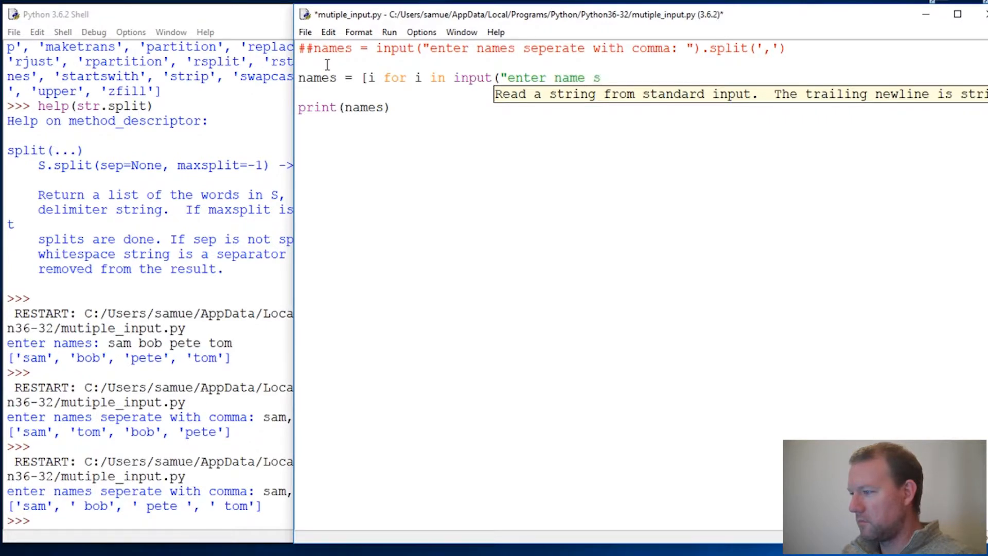
text(eperate with comma :)
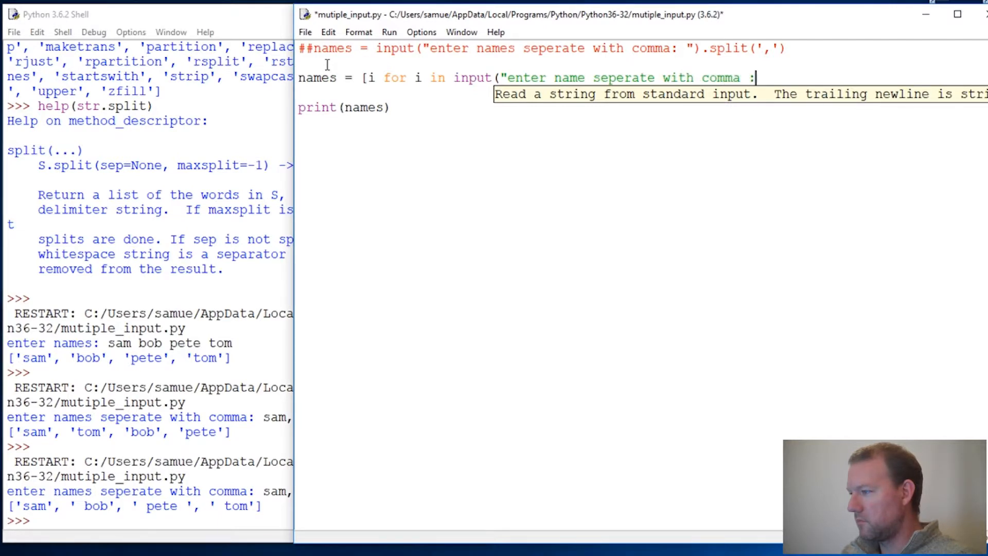
Finish the line with .split(',')] and run the script, which raises invalid syntax.
key(BackSpace)
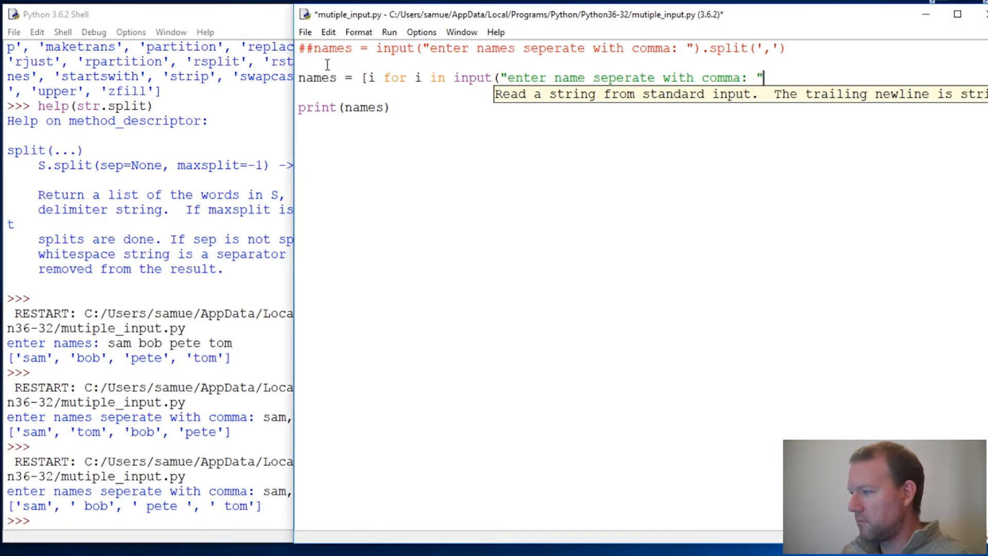
text(.split()
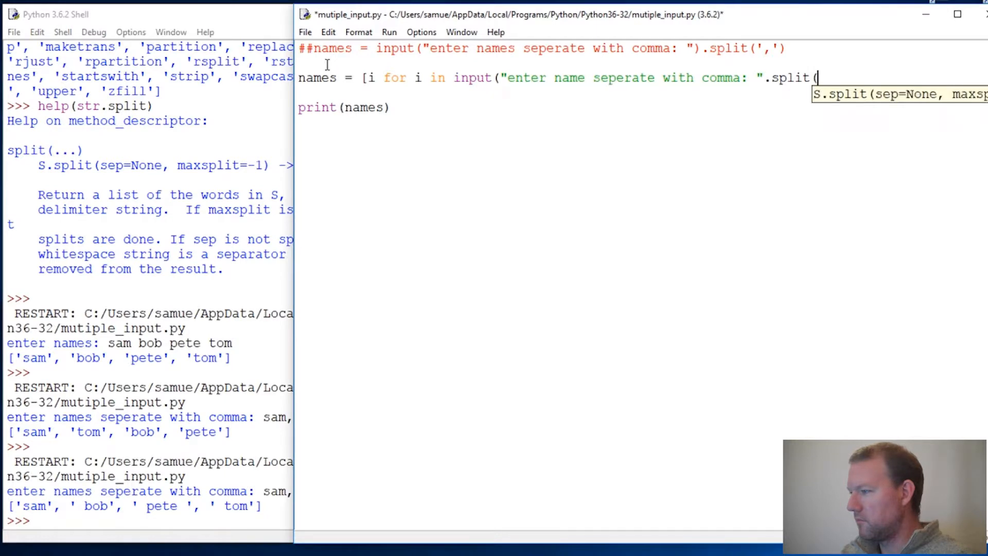
text(,')
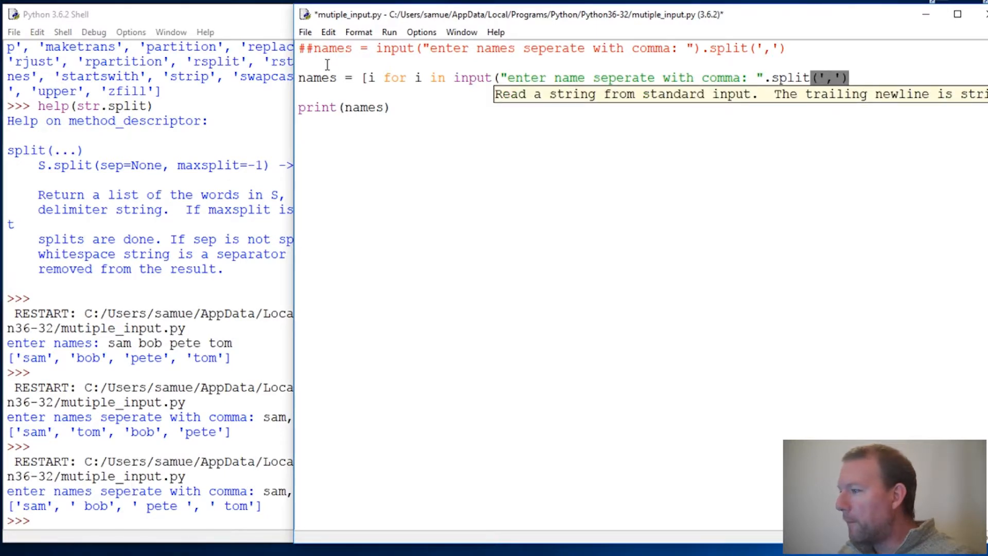
text(])
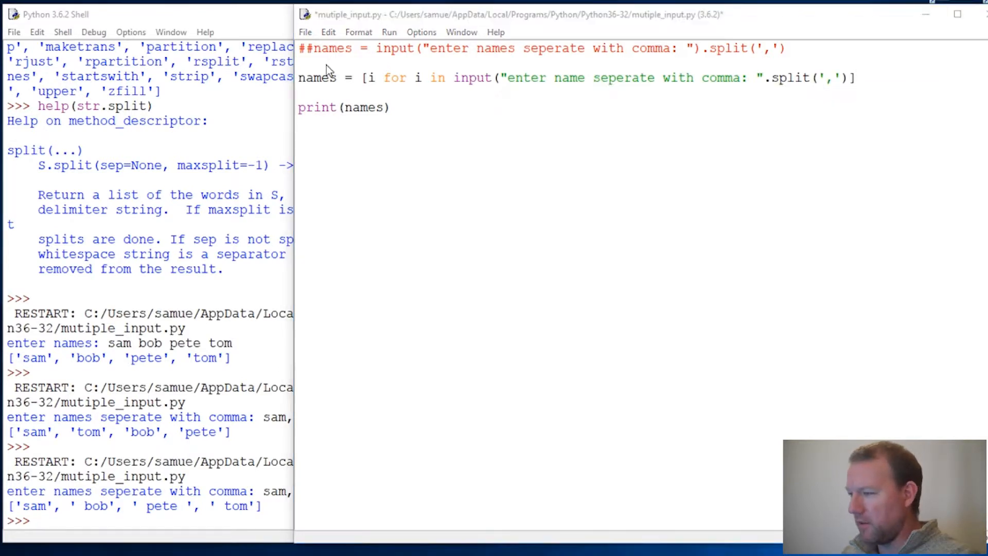
key(F5)
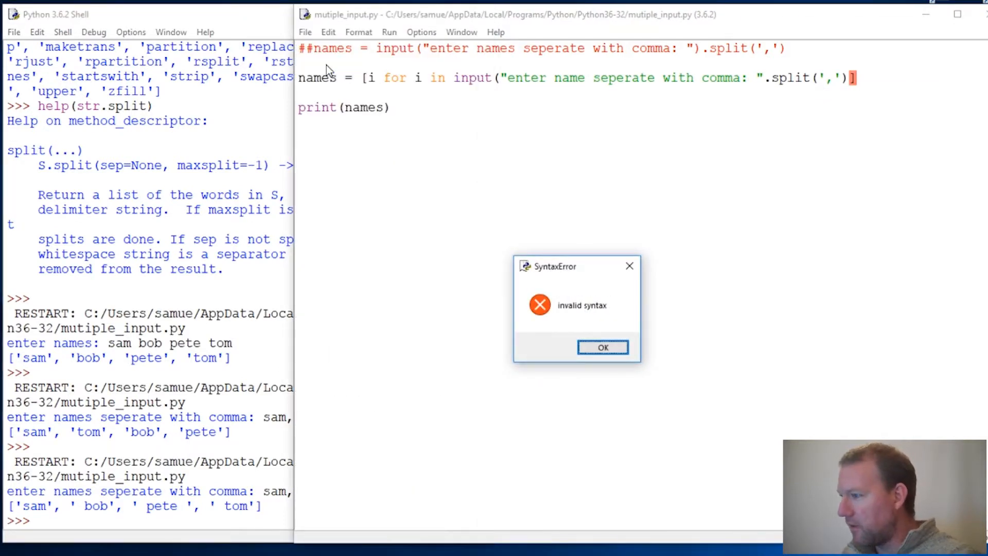
Dismiss the syntax error and enter the names 'sam, tom ,bob, pete' at the prompt.
click(602, 347)
text())
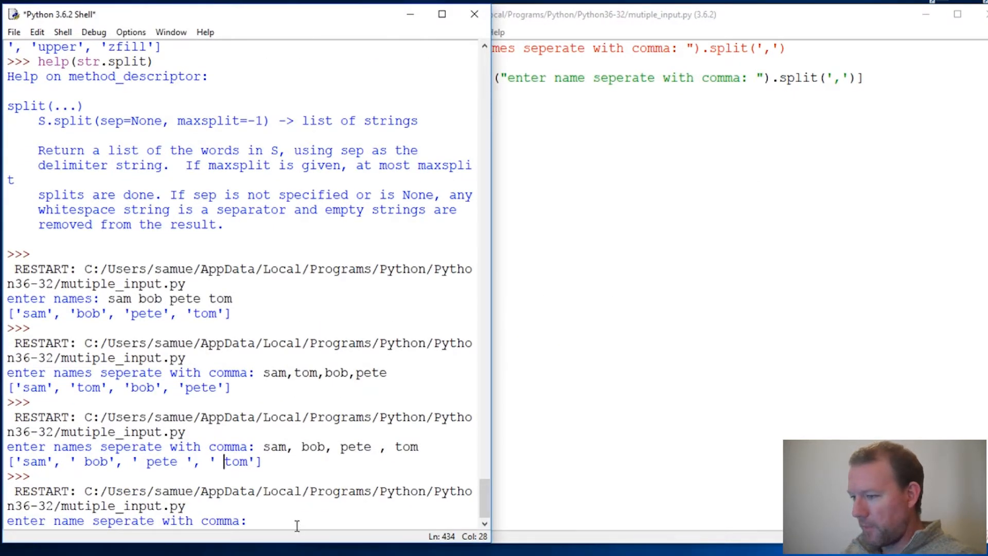
text(sam)
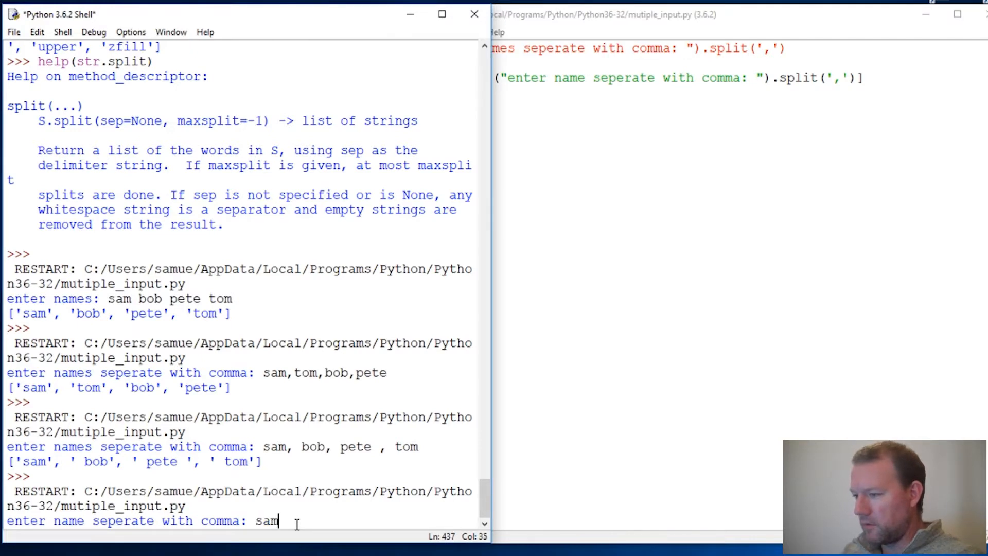
text(, tom ,)
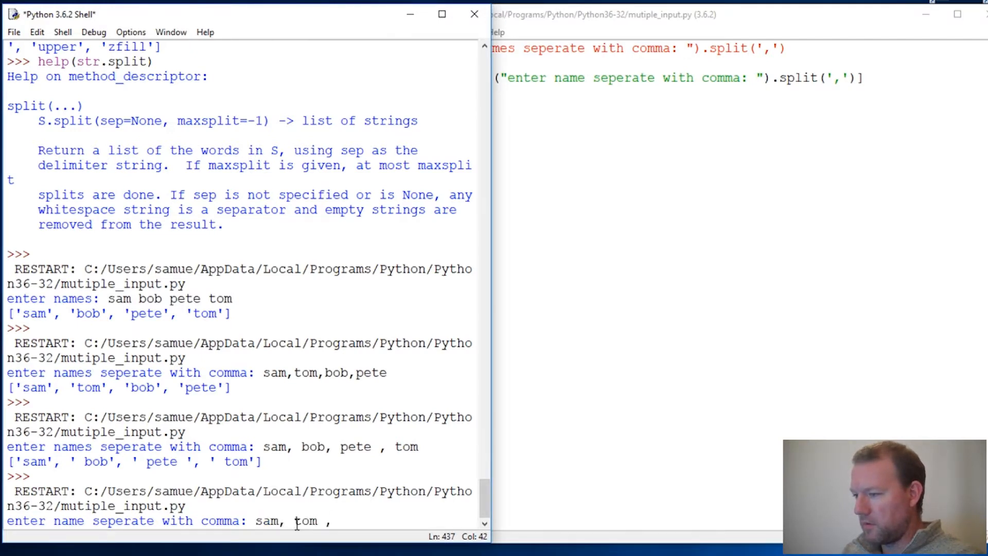
text(,bob,)
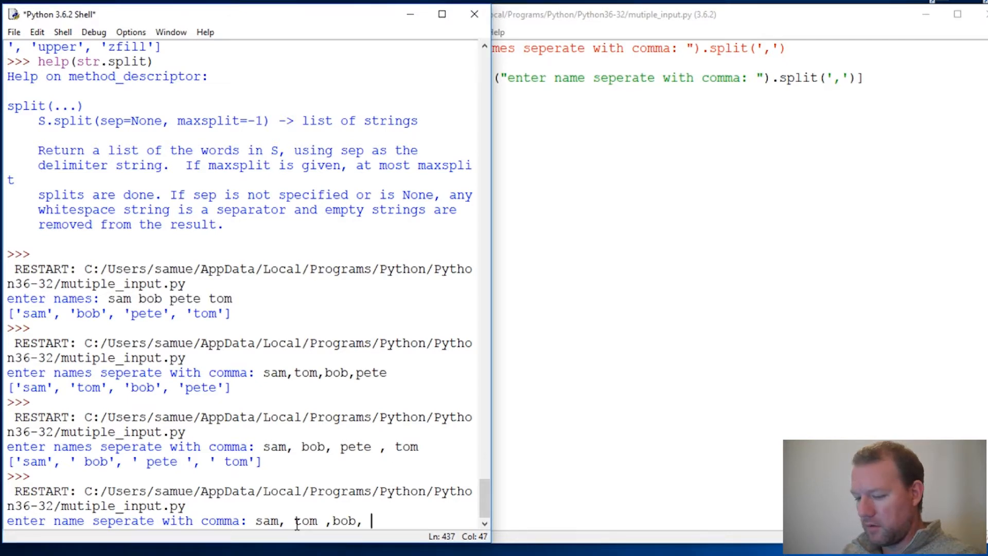
text(pete)
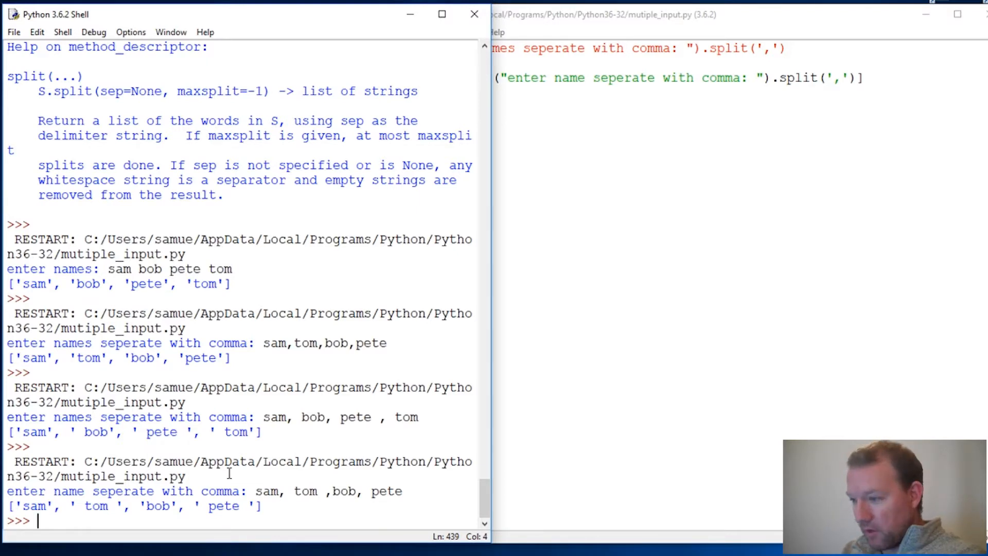
List all string methods in the shell with dir(str).
text(help)
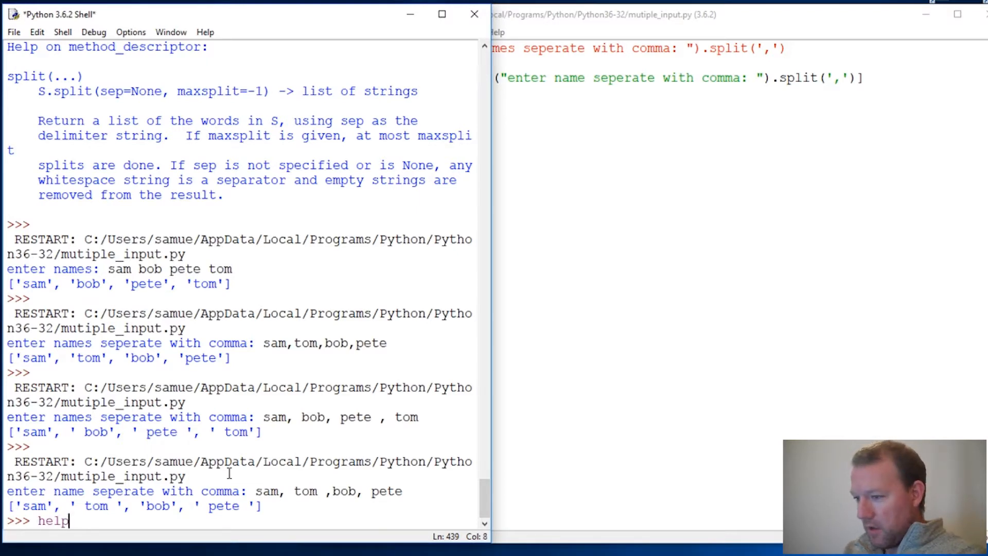
text(()
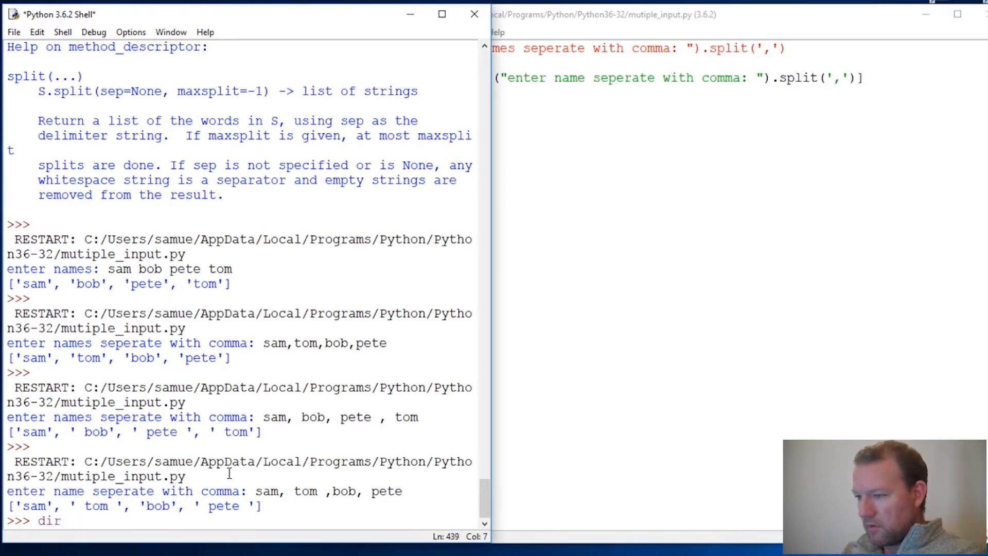
text((str.)
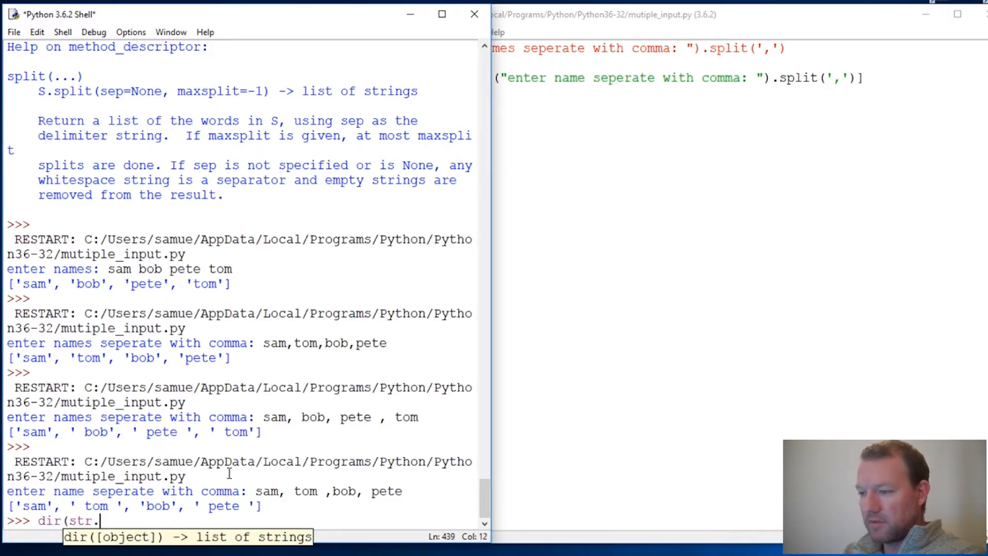
key(Backspace)
text())
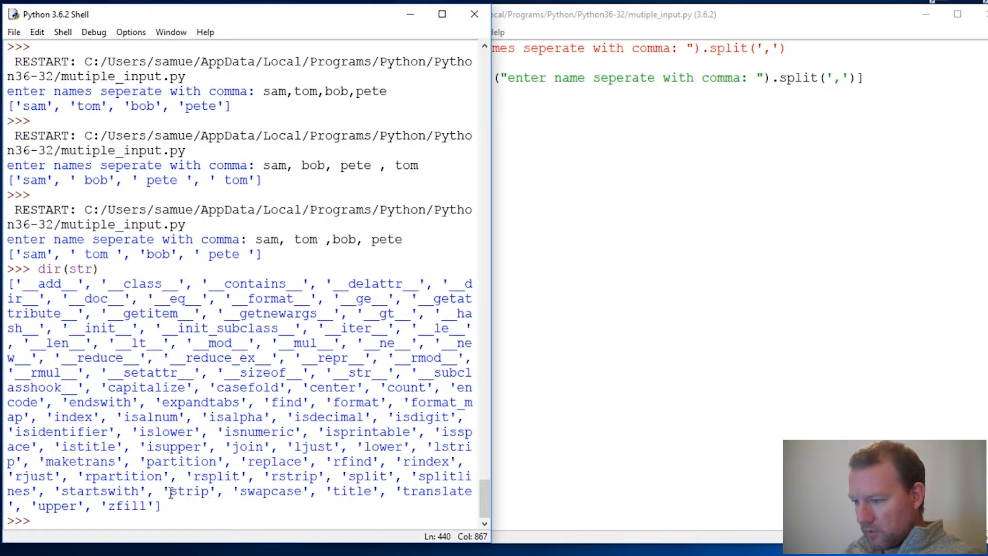
Show help(str.strip) and highlight its leading and trailing whitespace removal sentence.
text(hel)
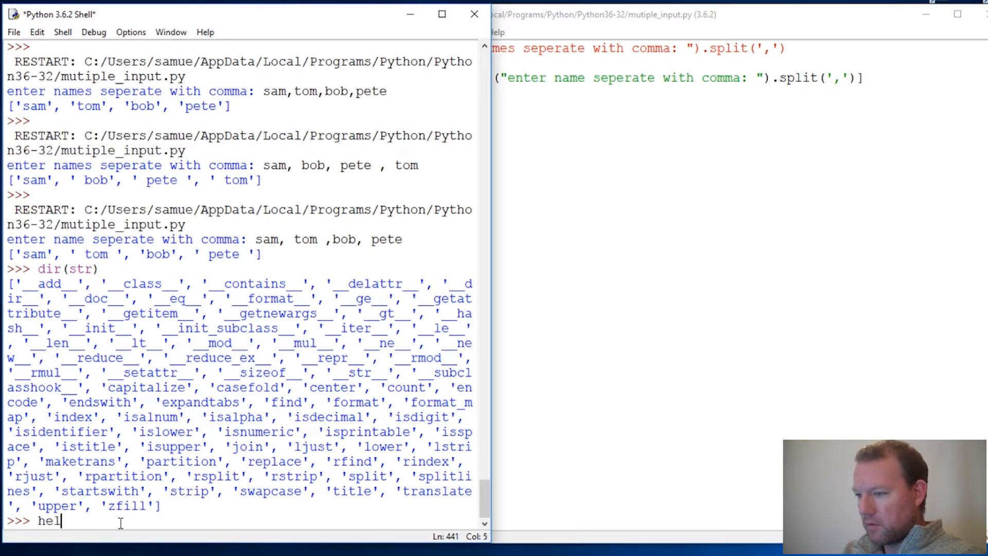
text(p(str)
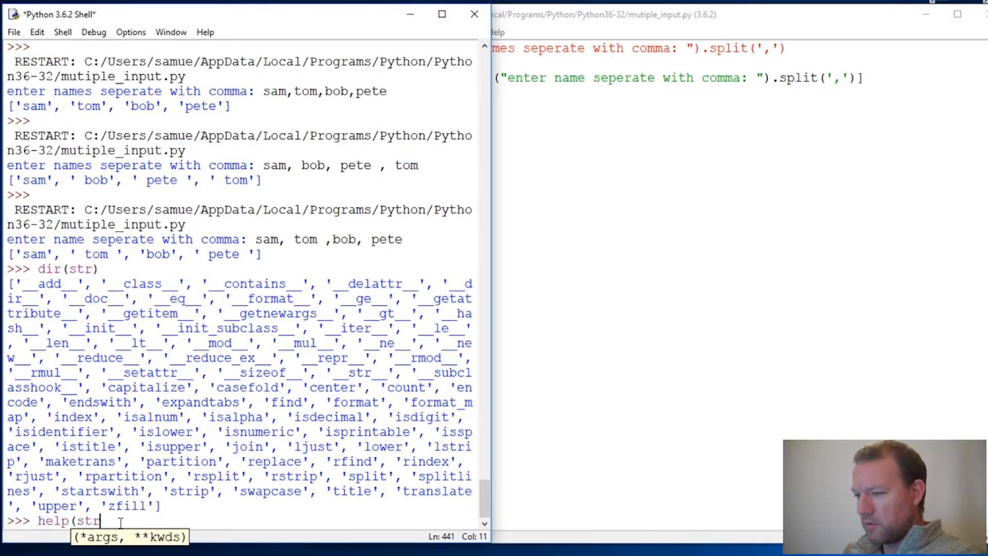
text(.strip)
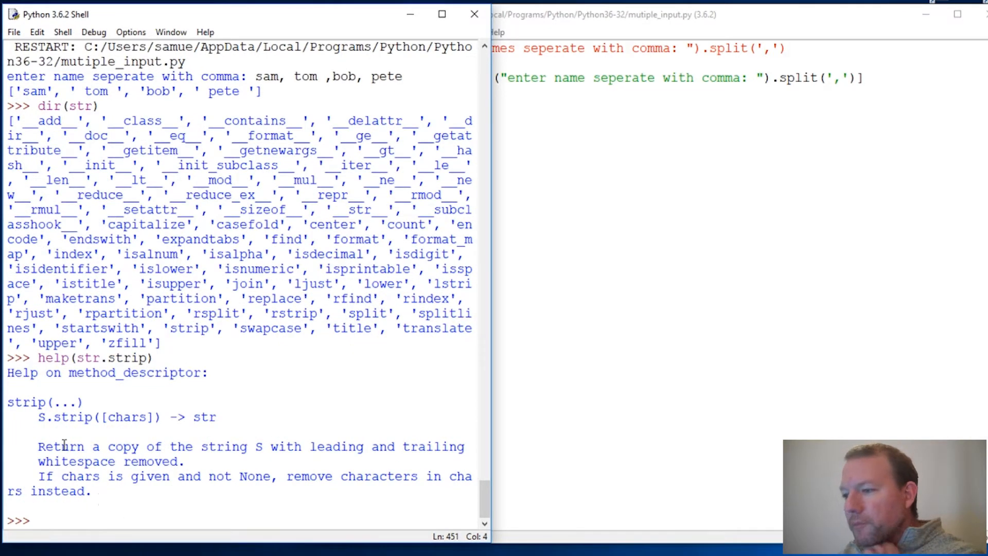
drag(38, 446, 186, 461)
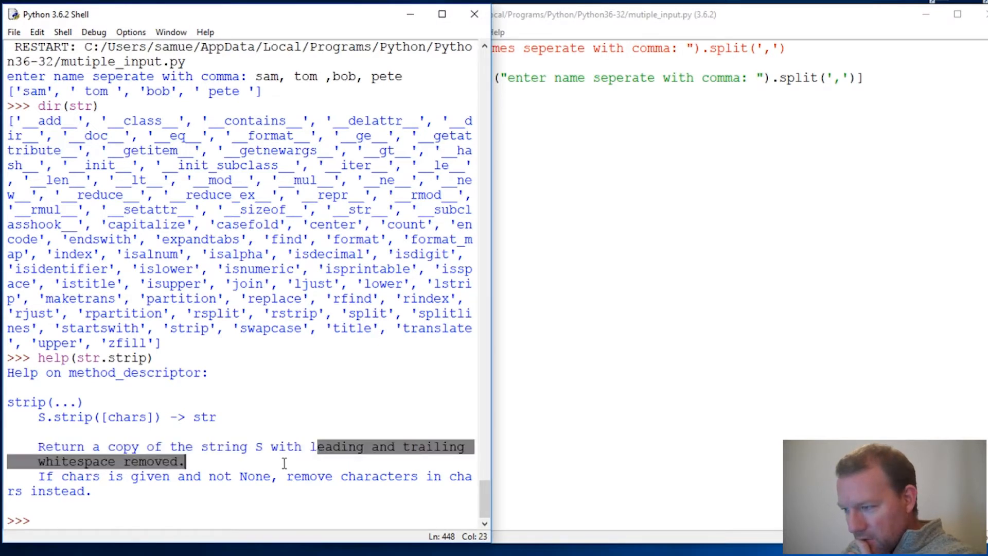
click(313, 446)
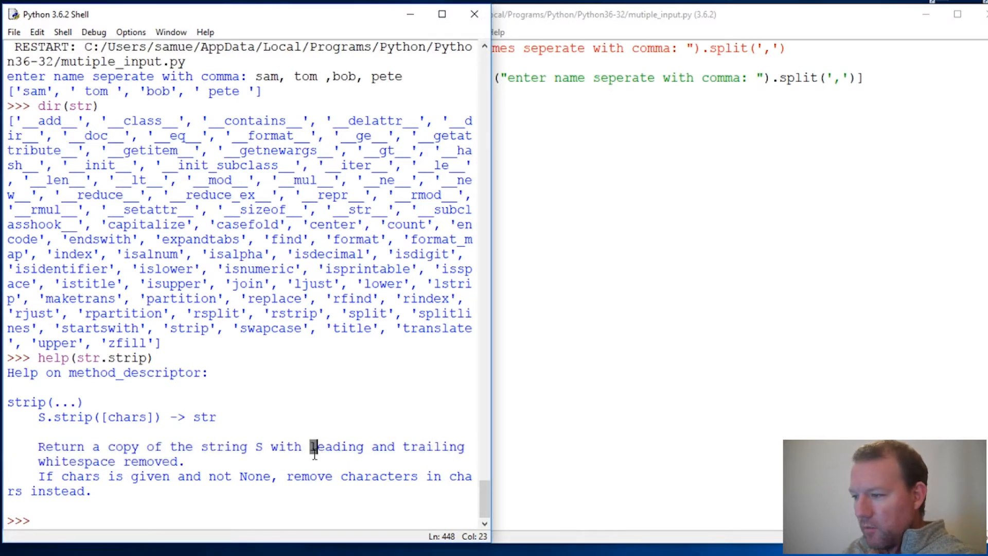
drag(311, 446, 183, 461)
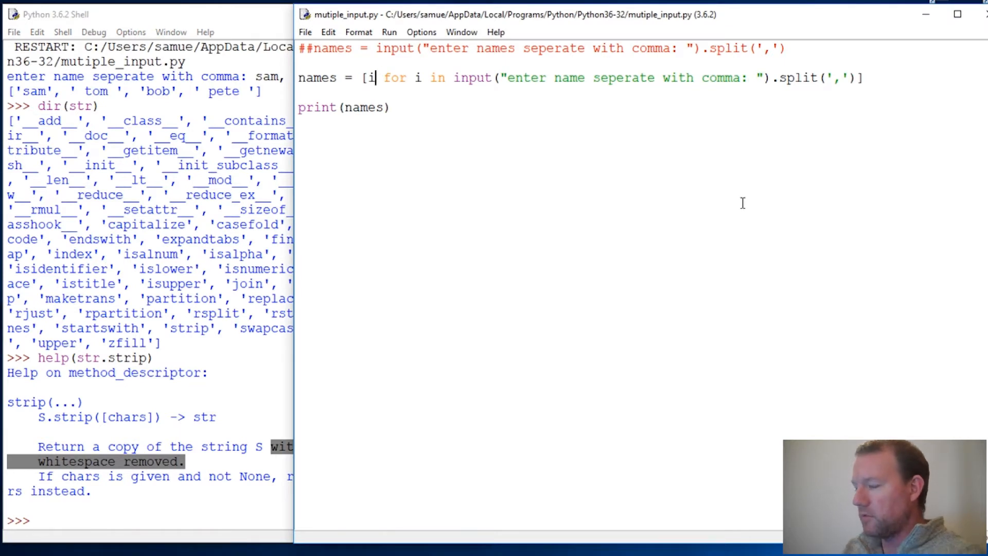
Append .strip() to the first i in the list comprehension.
text(.)
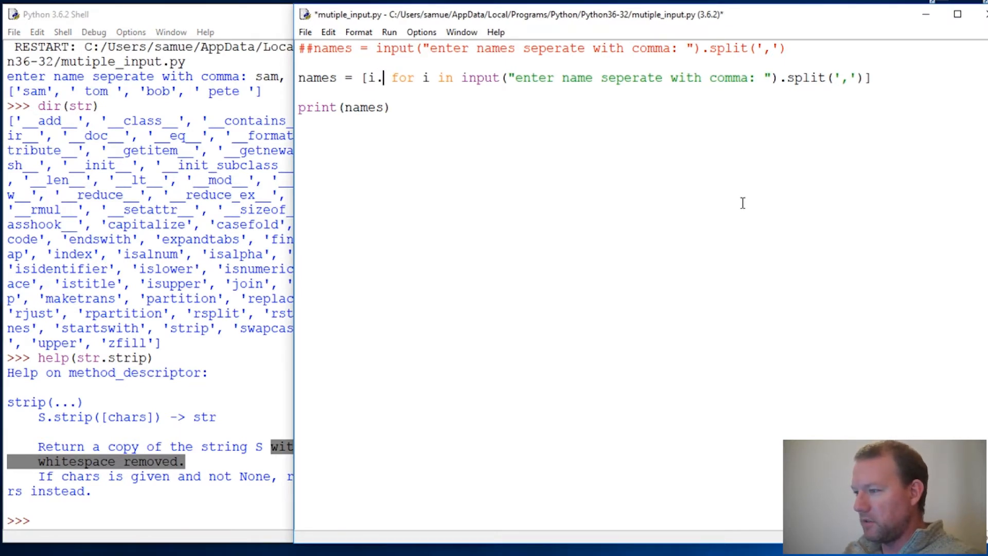
text(sr)
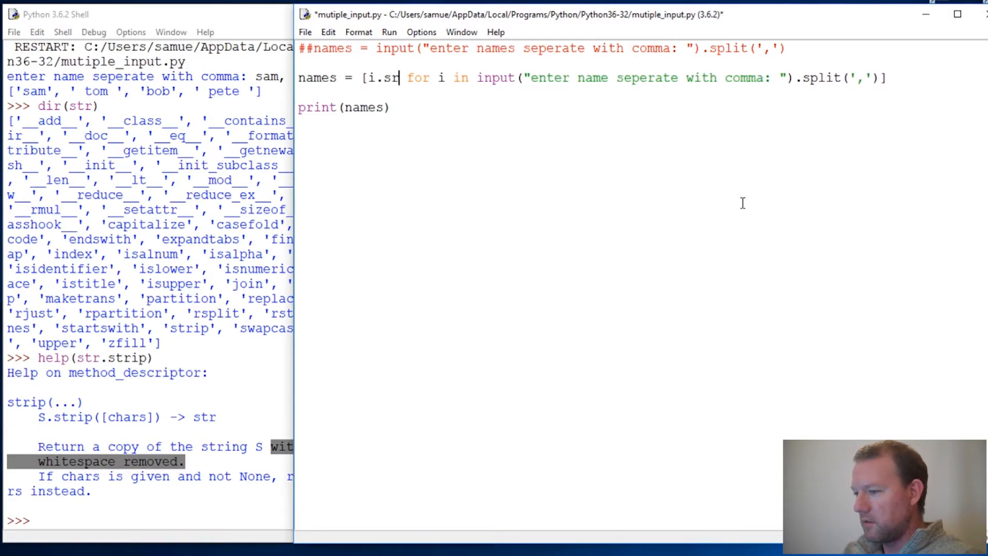
text(rip)
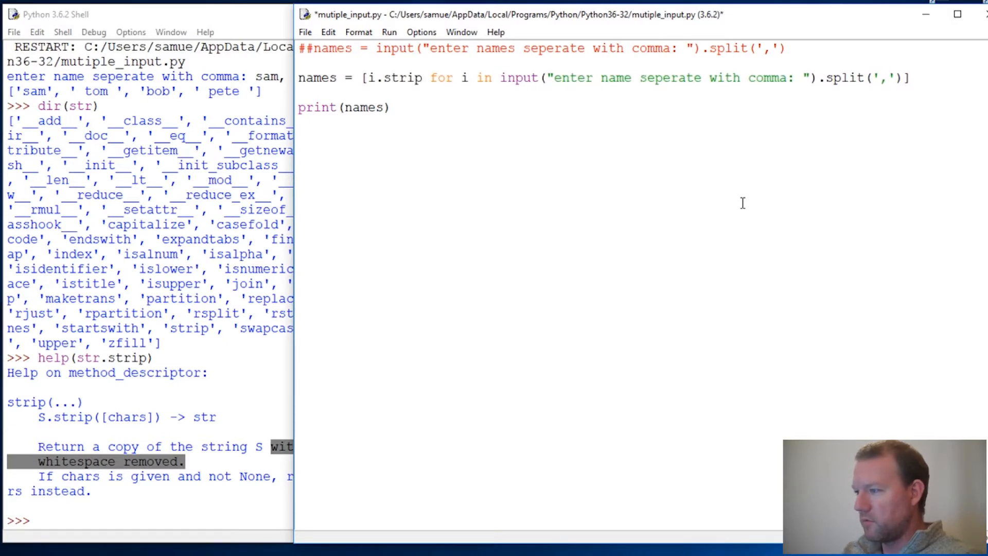
text(())
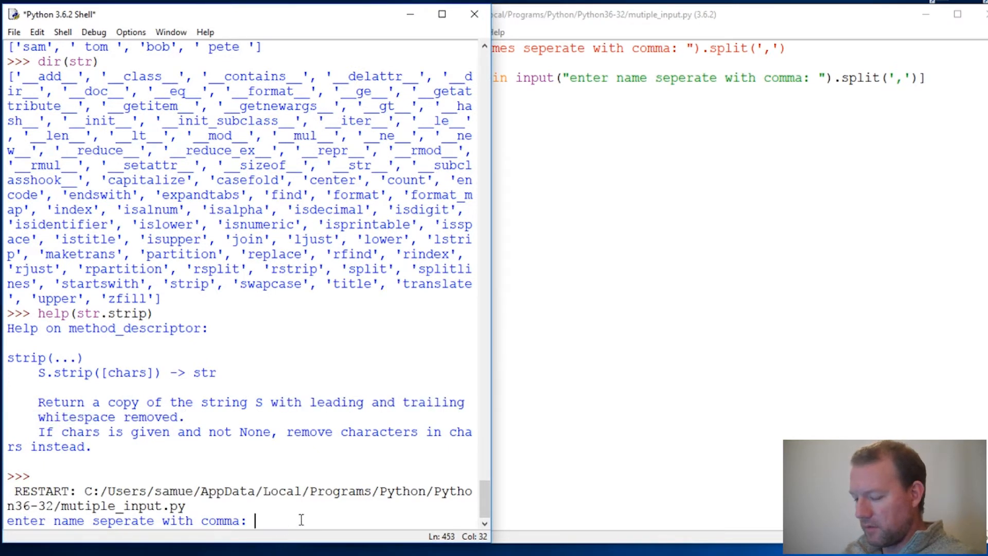
Enter the names 'sam, pete , tom, bob' into the running script.
text(sam, ,)
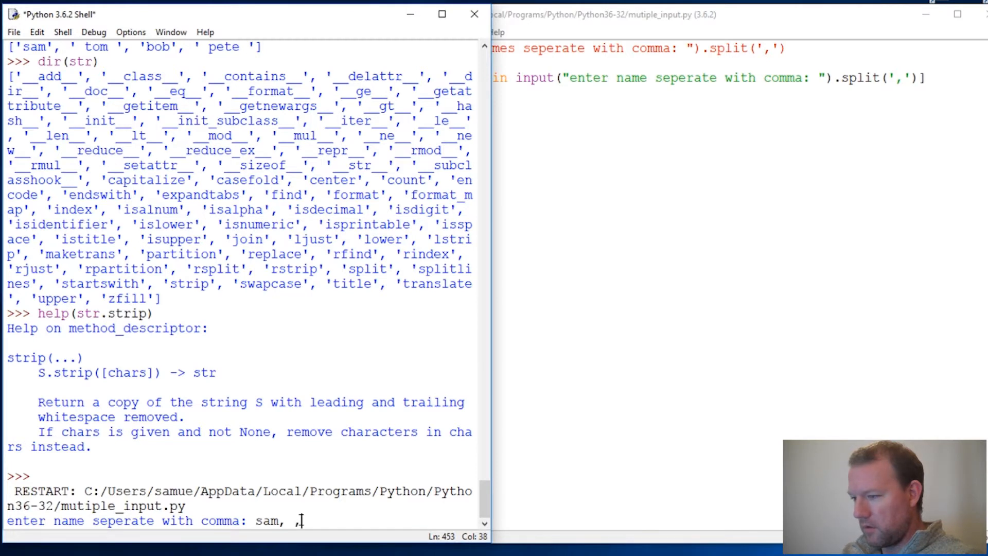
key(Backspace)
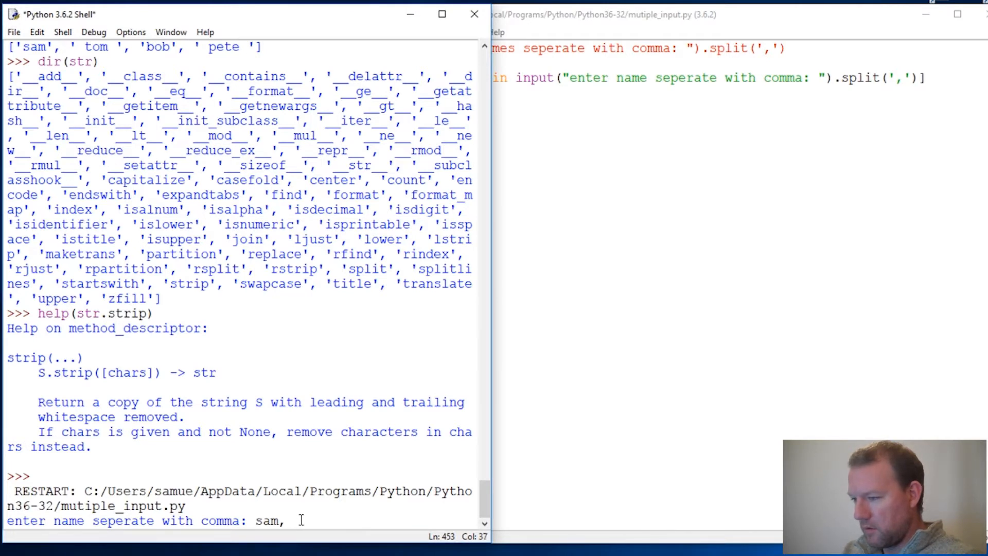
text(pete ,)
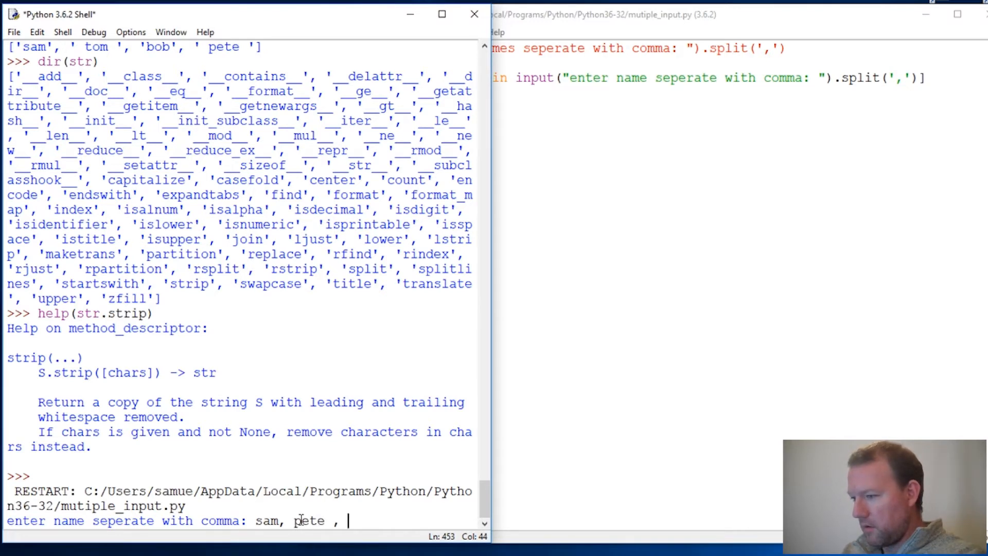
text(tom,)
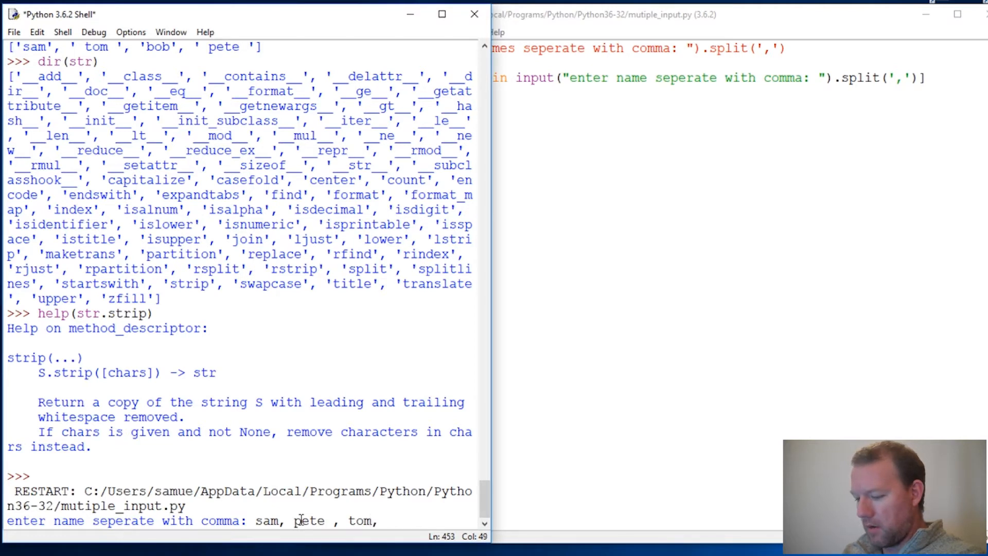
text(bob)
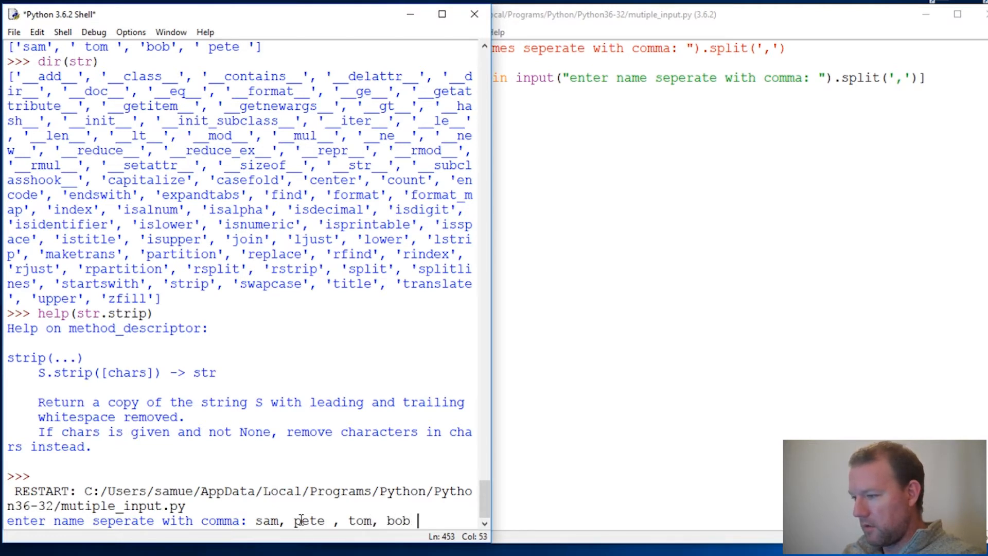
key(enter)
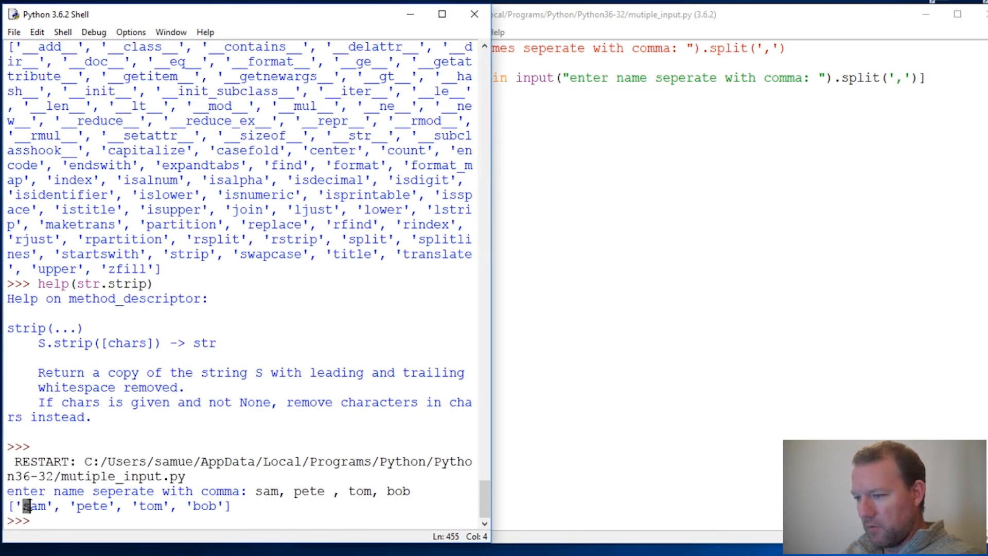
Highlight 'pete' and the whole cleaned names list in the output.
double_click(93, 506)
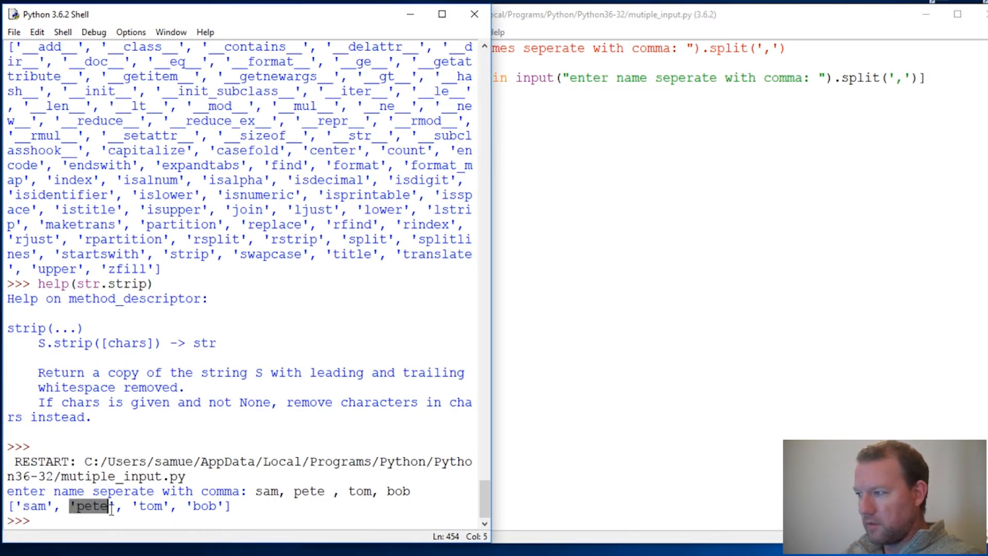
click(890, 78)
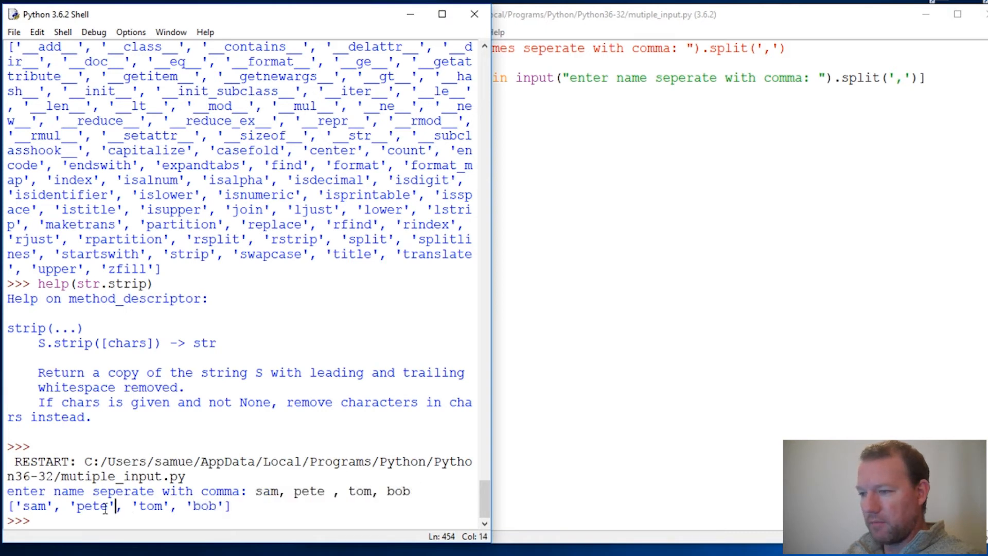
double_click(93, 505)
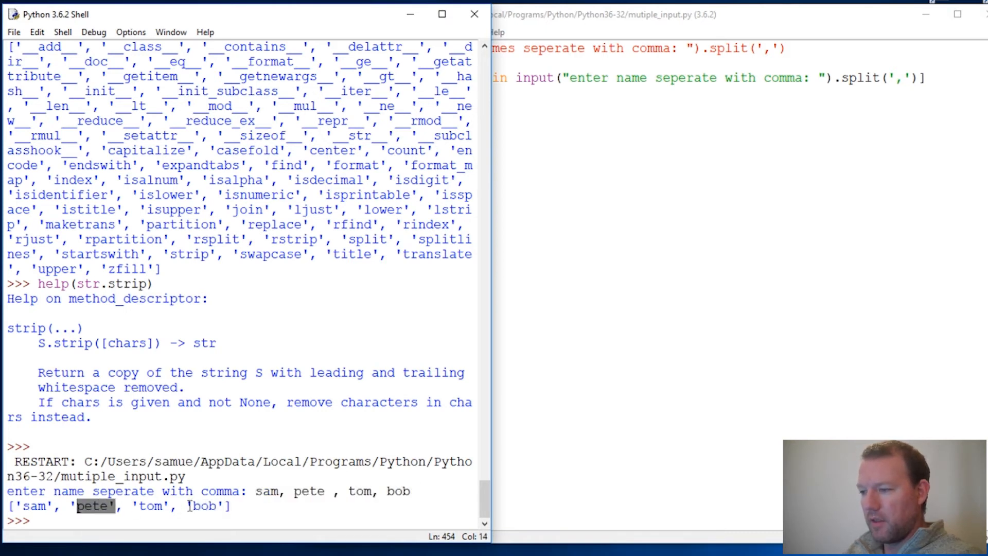
drag(255, 491, 409, 491)
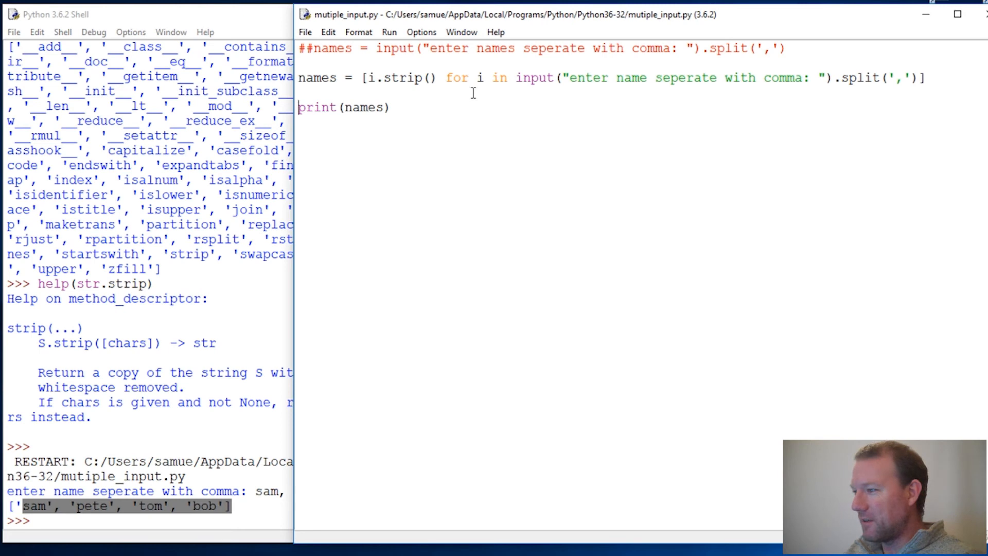
mouse_move(185, 329)
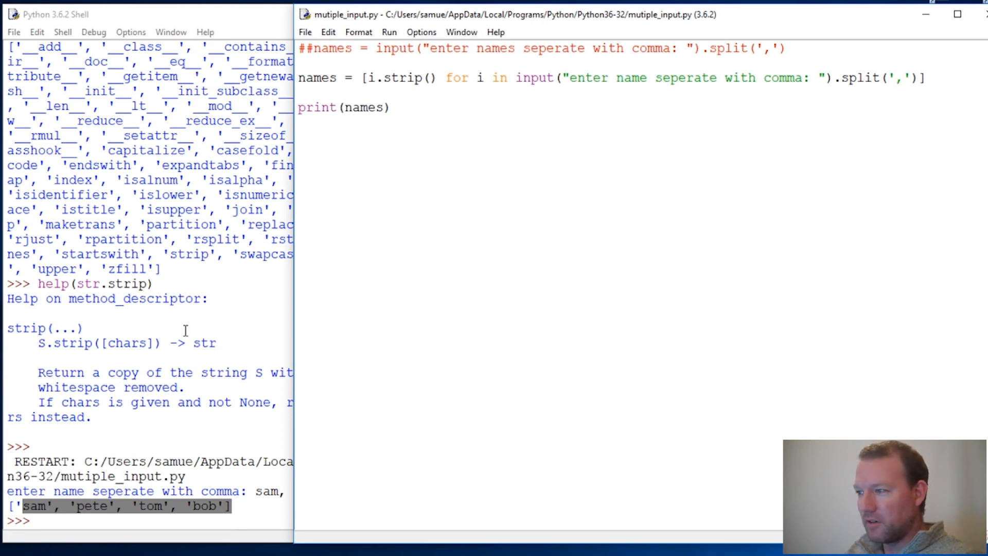